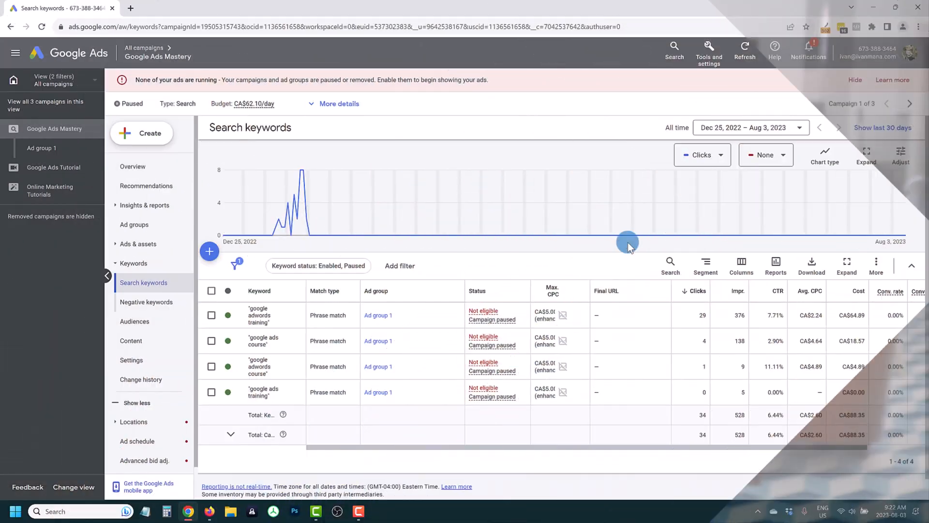
mouse_move(555, 255)
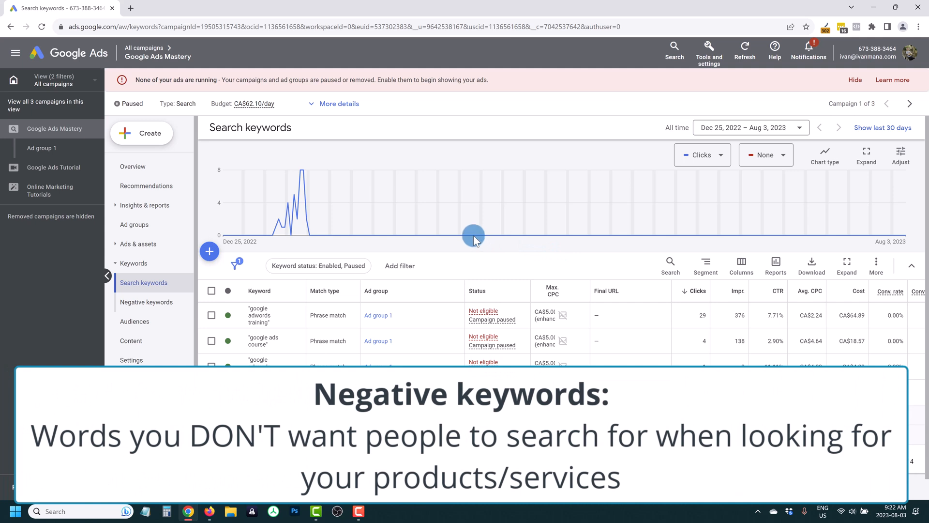
mouse_move(393, 211)
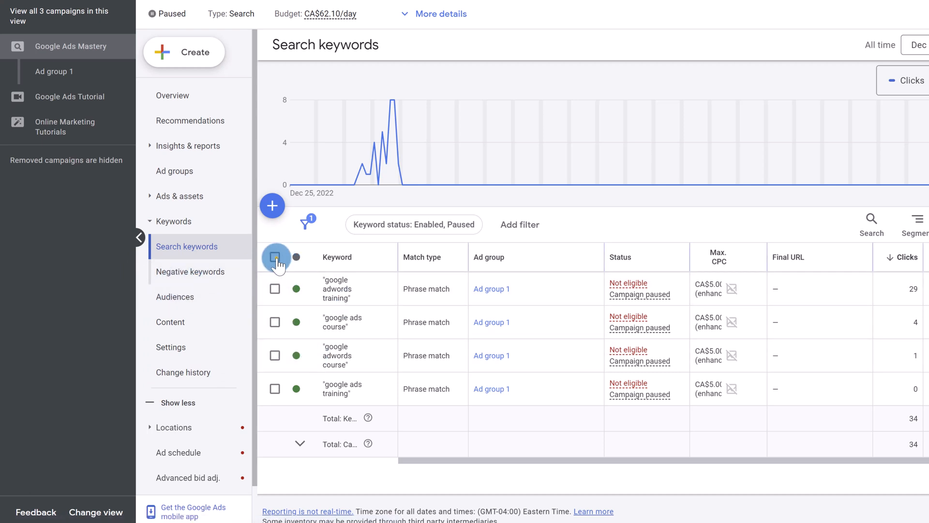
View the search terms report for all four selected campaign keywords
click(275, 257)
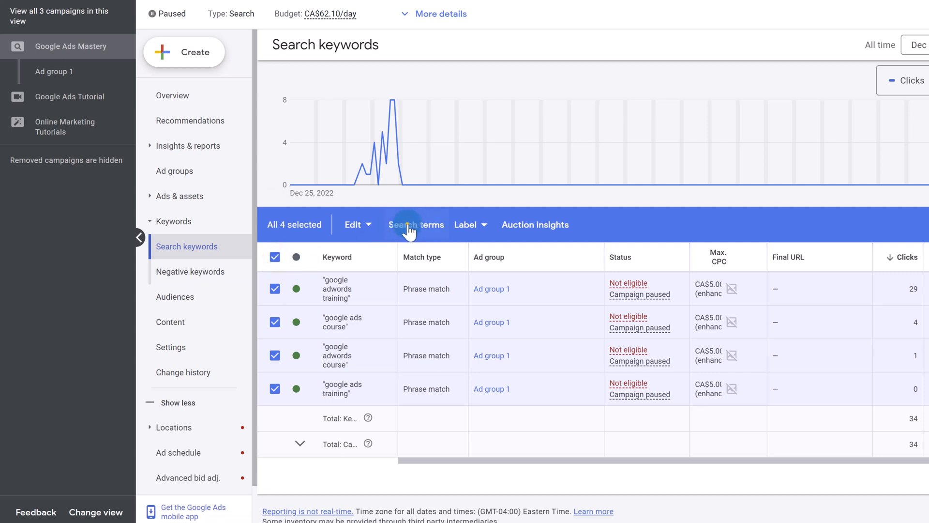
click(416, 224)
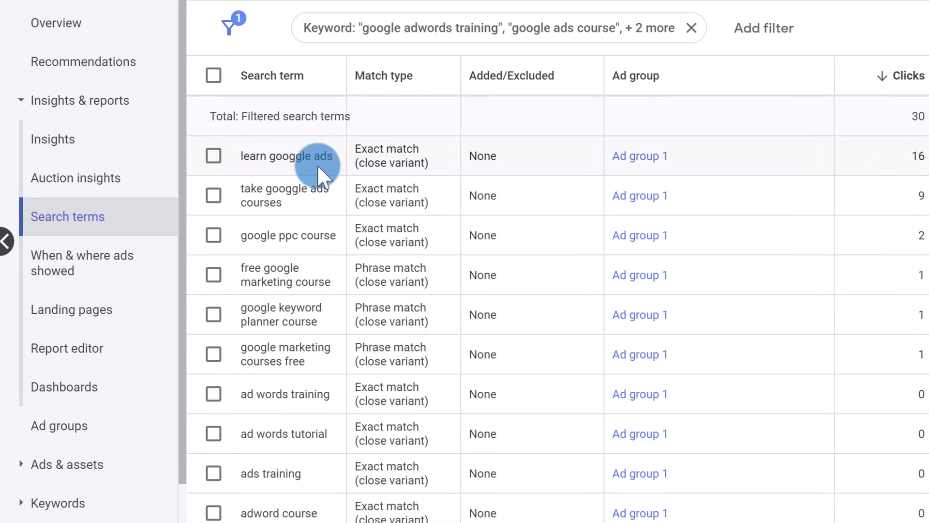
mouse_move(289, 300)
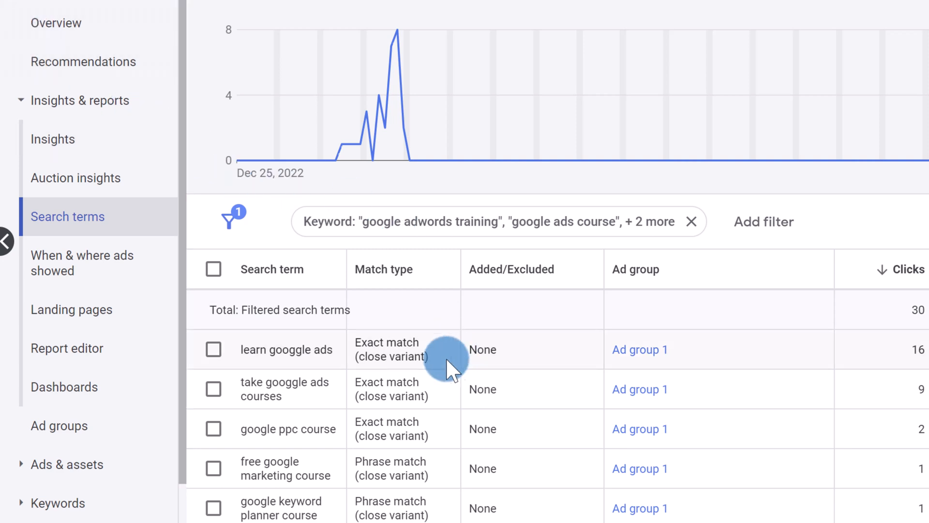
scroll(down, 3)
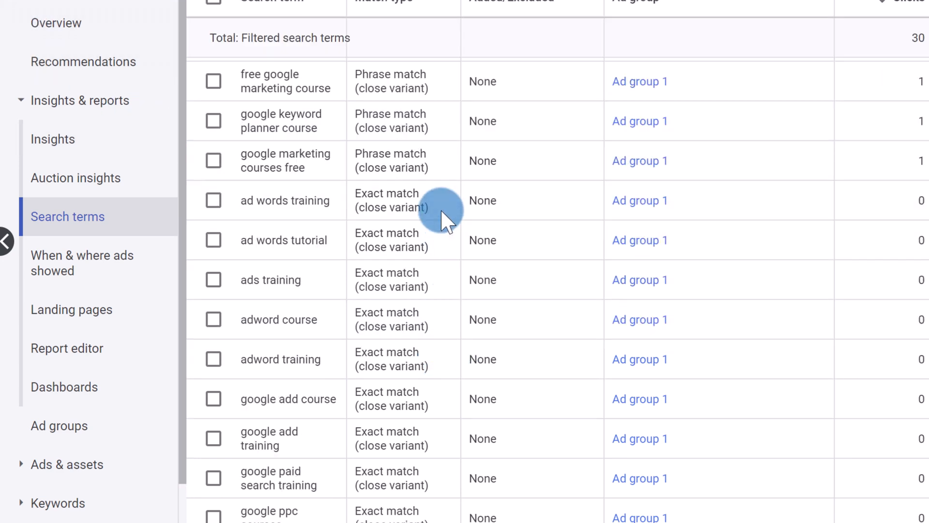
scroll(down, 3)
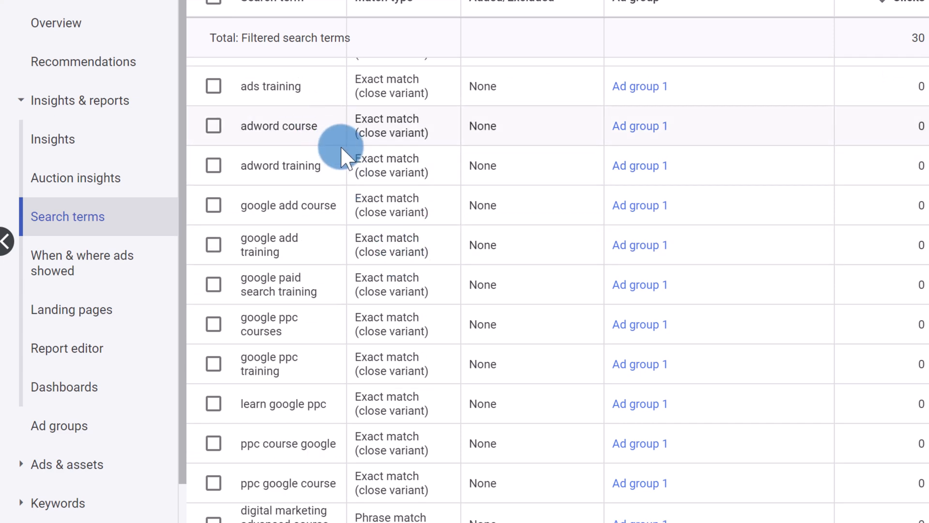
mouse_move(344, 178)
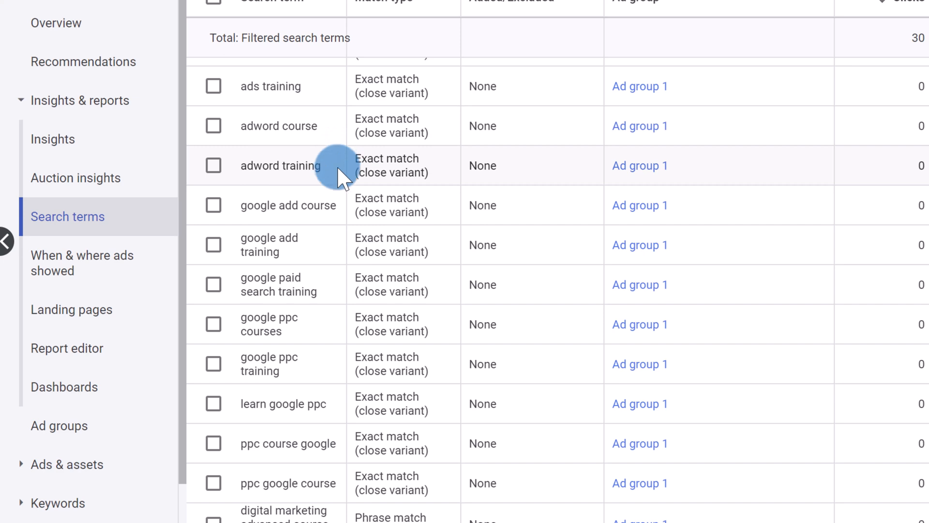
scroll(down, 3)
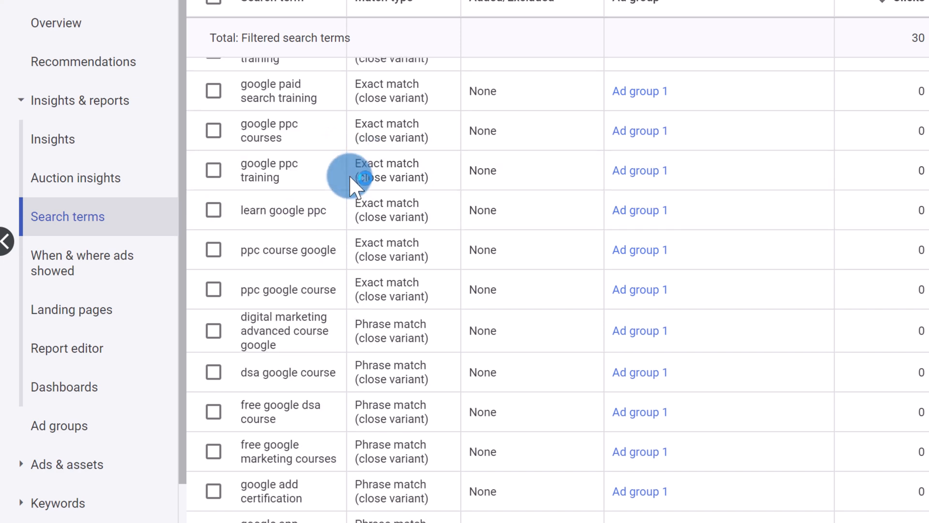
scroll(down, 3)
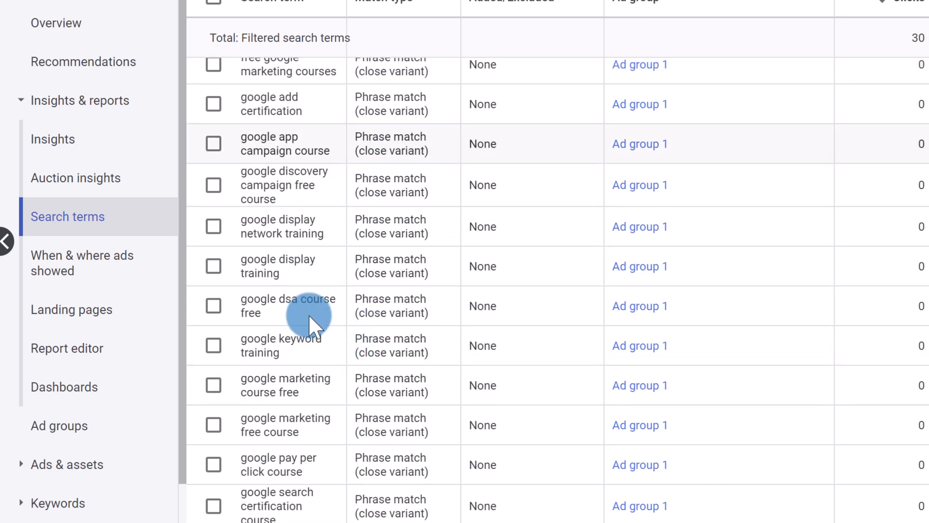
mouse_move(242, 139)
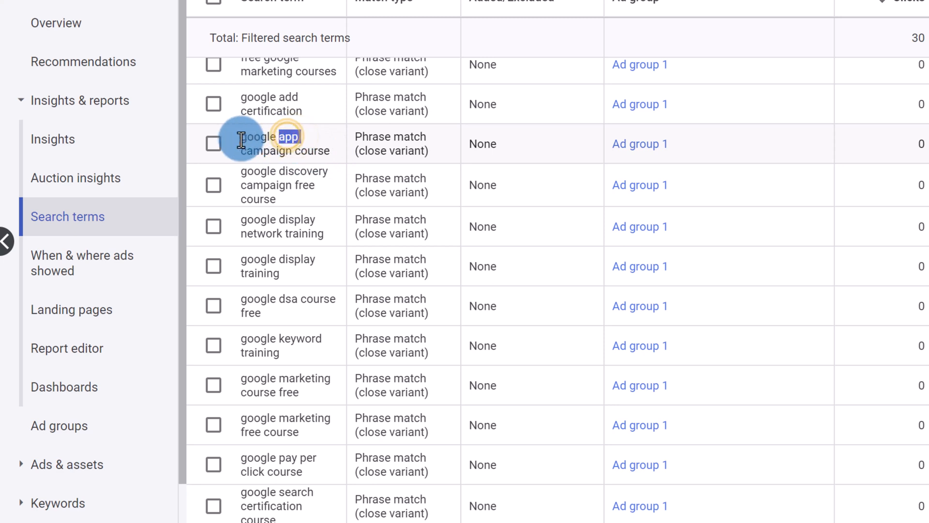
drag(240, 143, 332, 152)
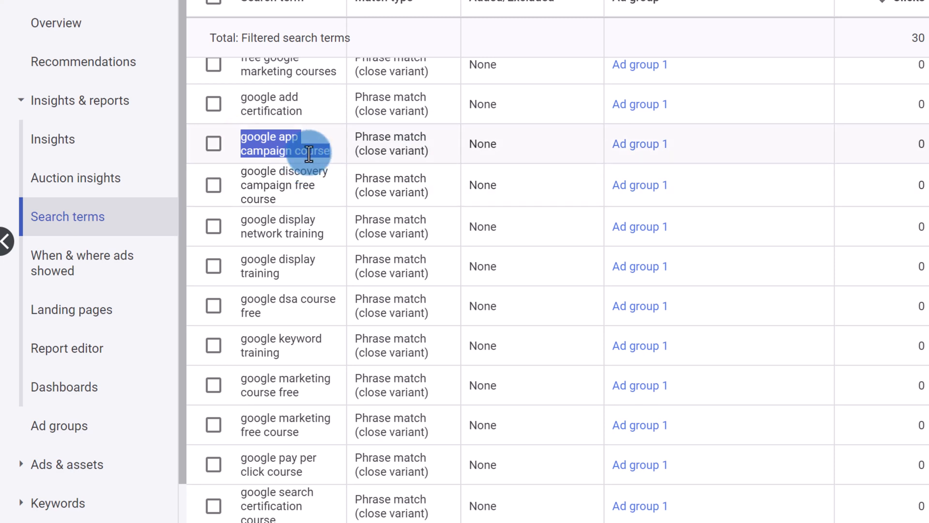
mouse_move(337, 261)
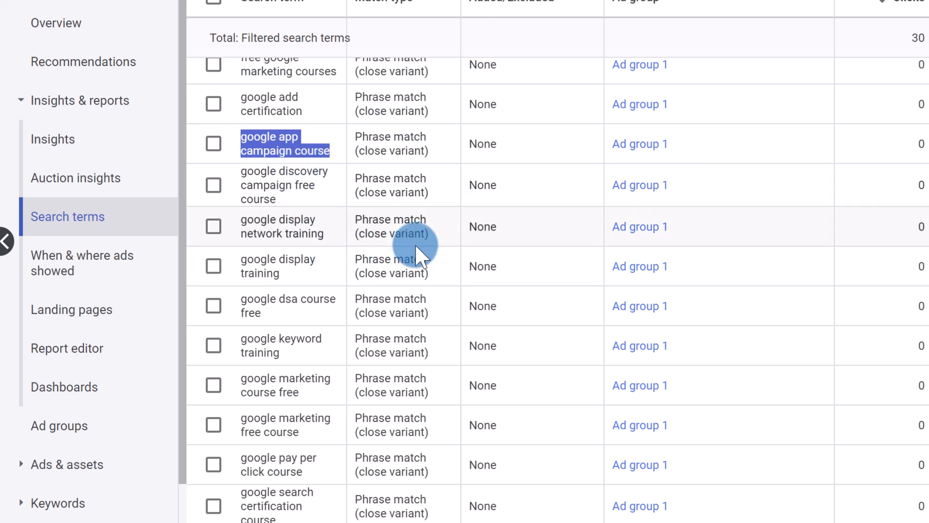
scroll(down, 3)
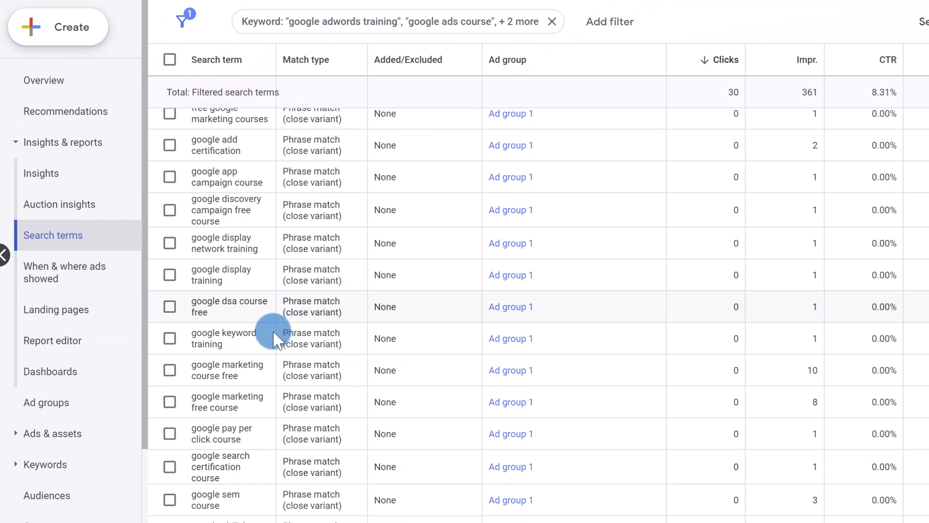
mouse_move(260, 311)
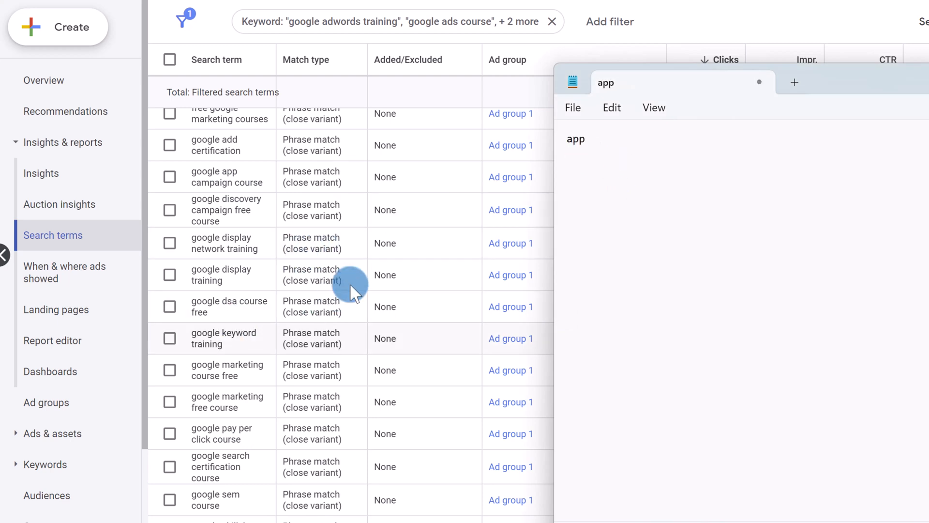
Note 'free' and 'display' below 'app' as unwanted search words in Notepad
text(free)
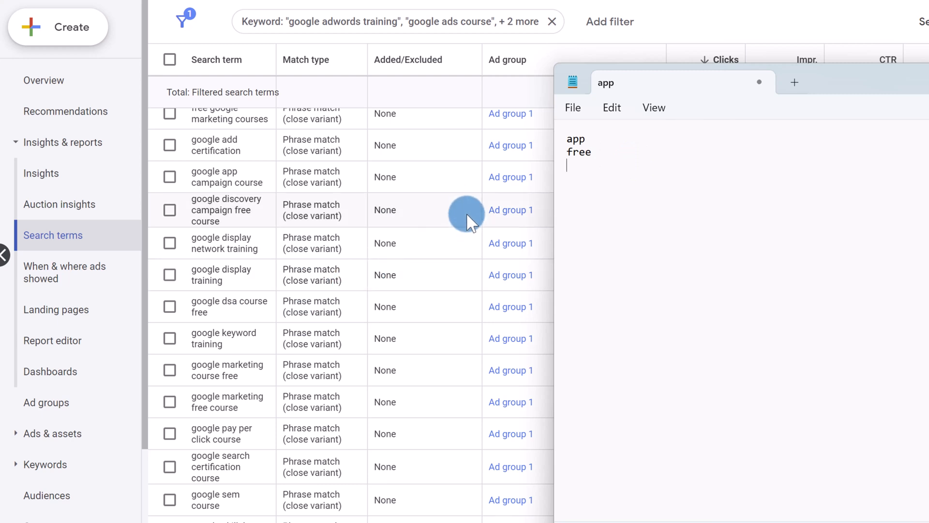
mouse_move(379, 290)
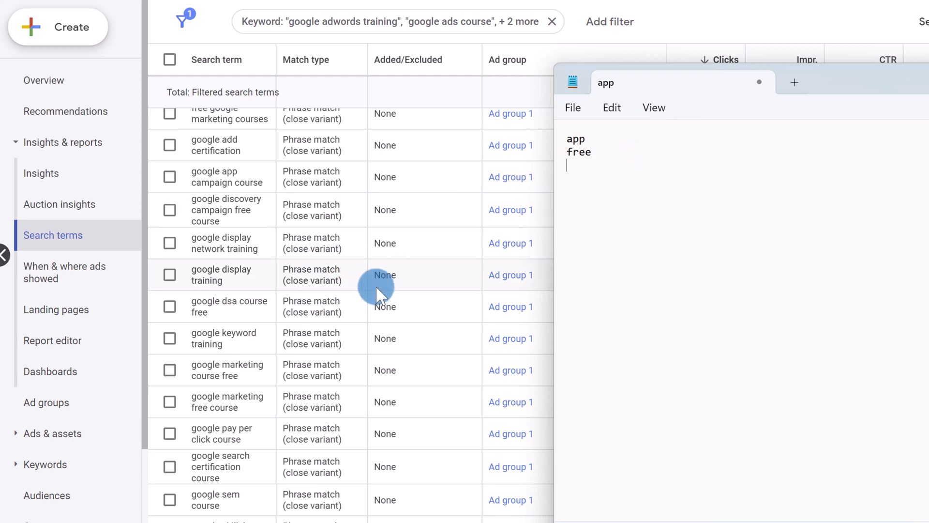
scroll(down, 3)
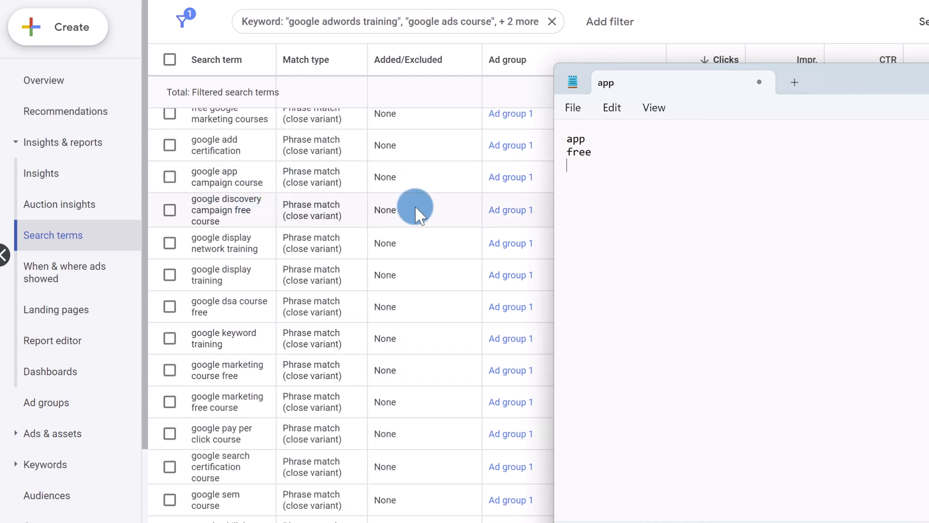
text(display)
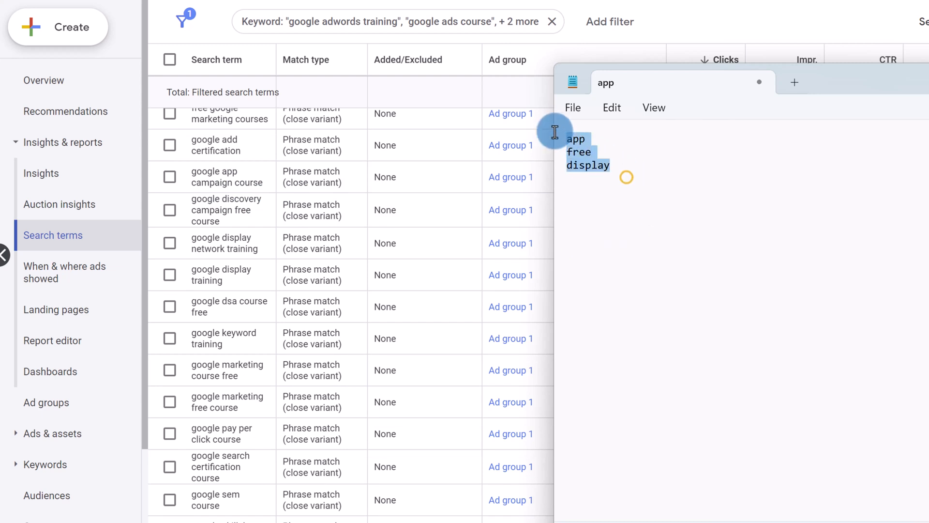
mouse_move(616, 195)
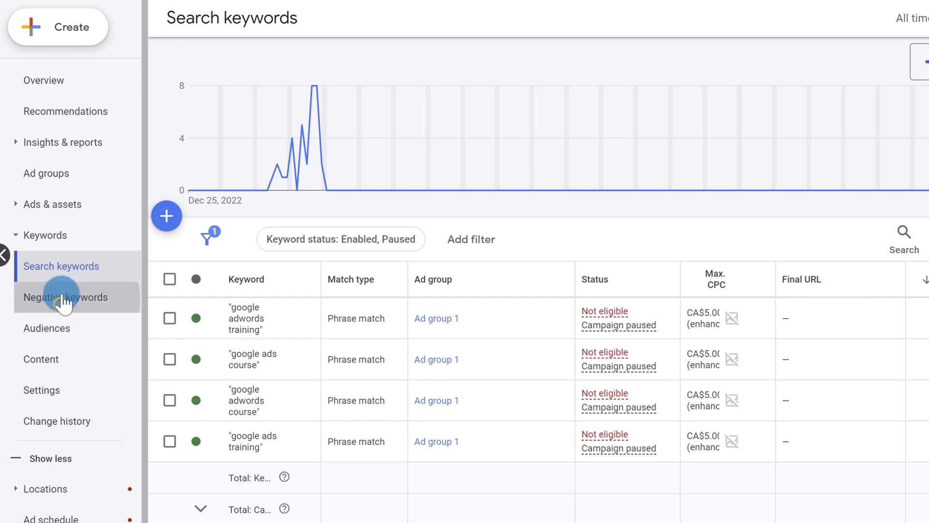
Start a new negative-keywords entry scoped to the whole Google Ads Mastery campaign
click(66, 297)
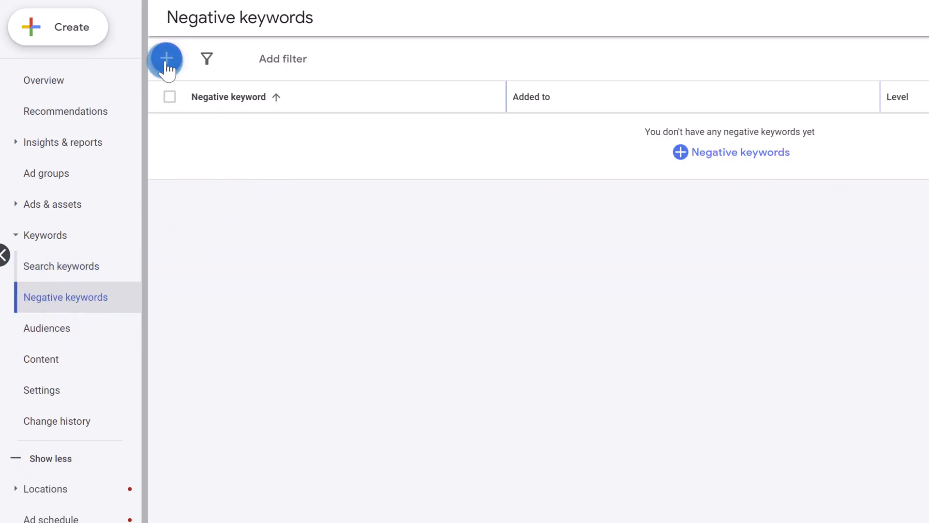
click(166, 59)
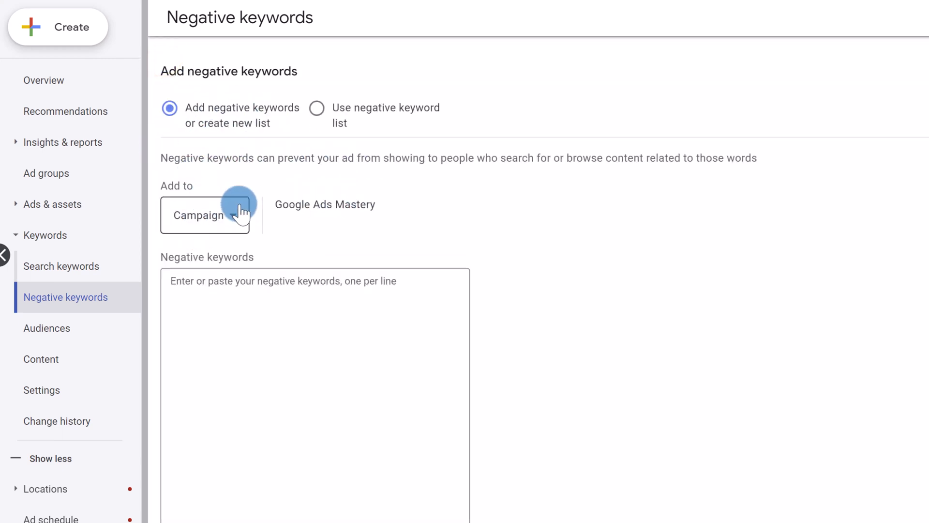
click(204, 215)
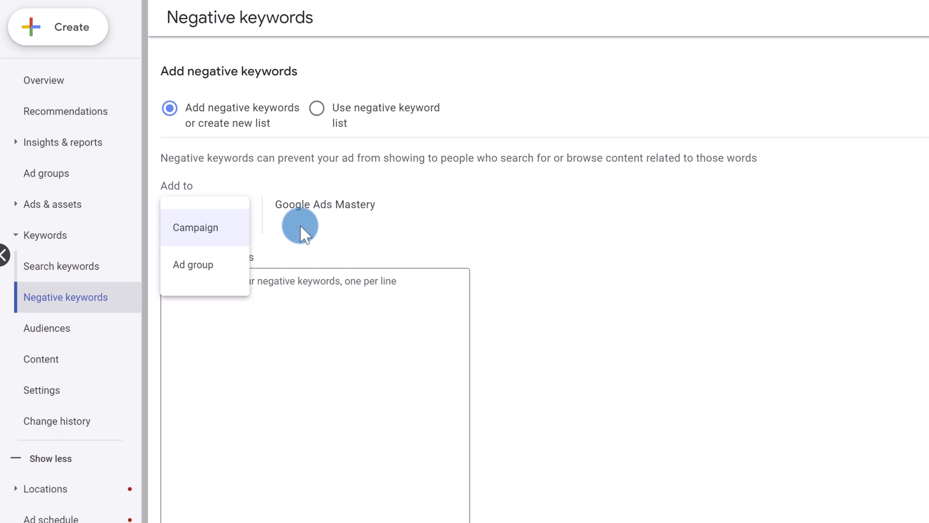
mouse_move(243, 249)
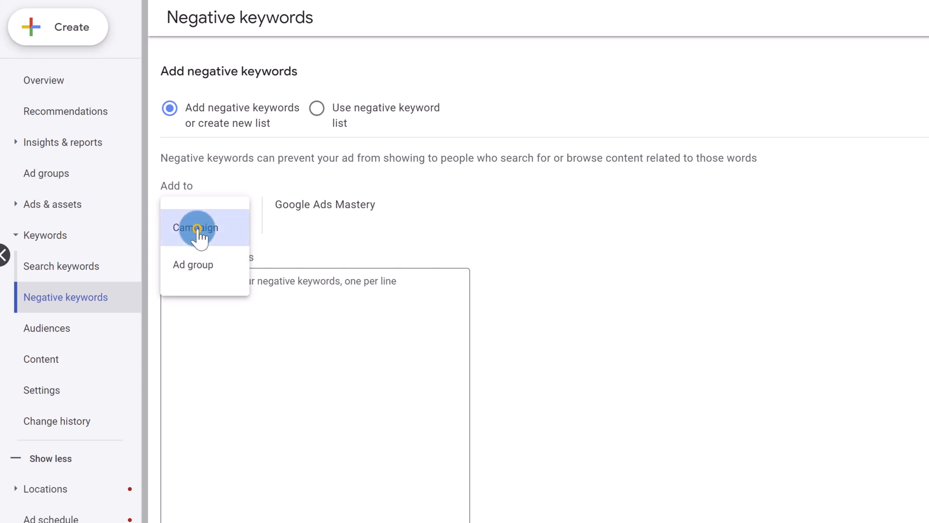
click(196, 228)
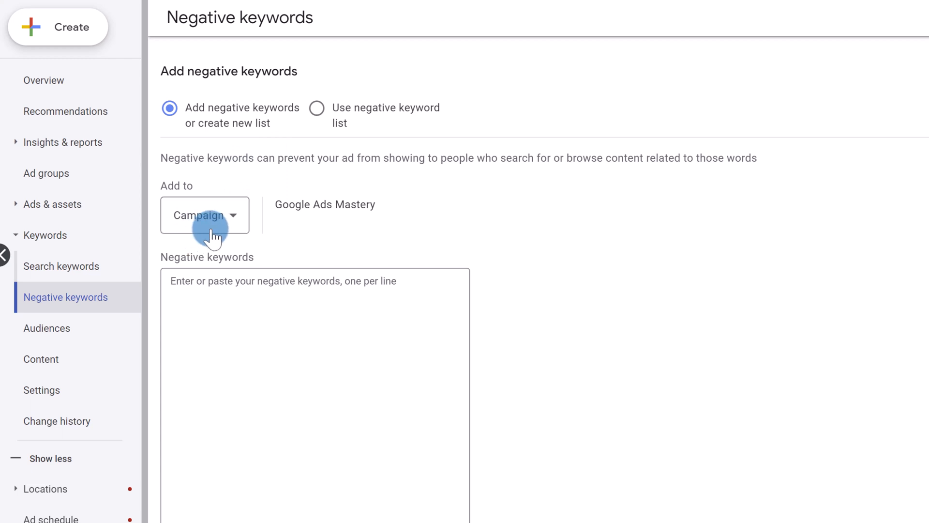
scroll(down, 3)
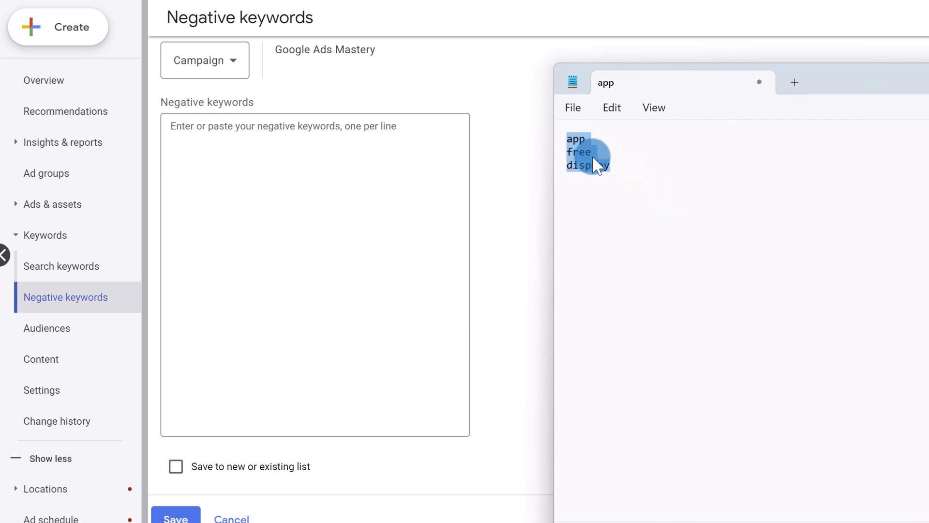
Enter app, free and display in the campaign's negative keywords box
right_click(586, 154)
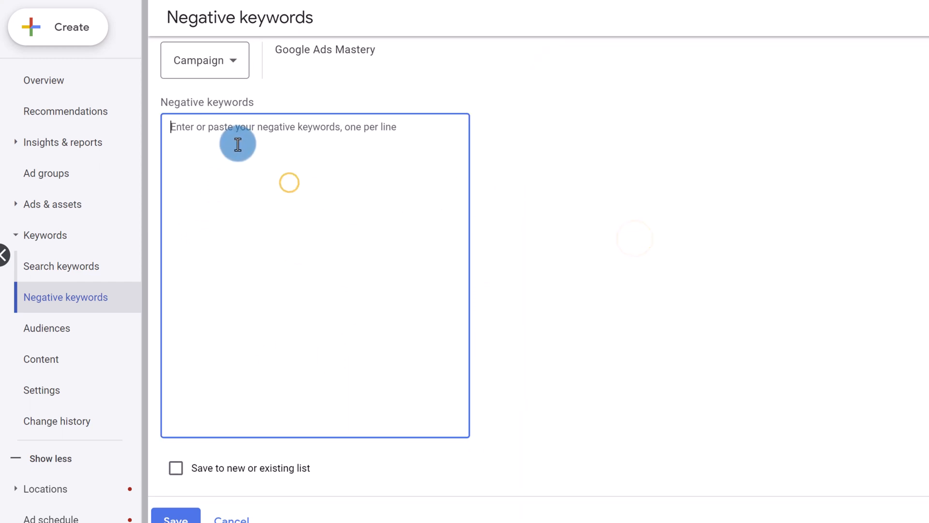
text(app)
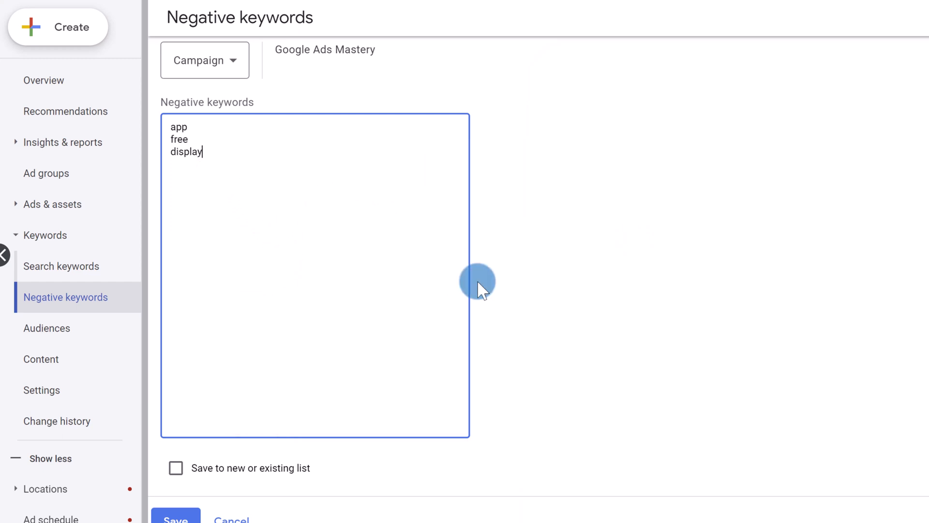
mouse_move(457, 231)
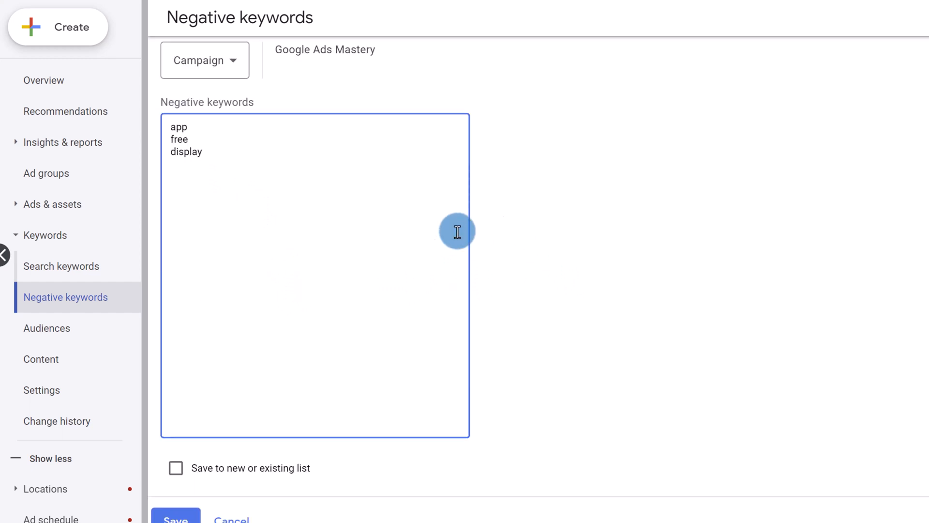
mouse_move(212, 141)
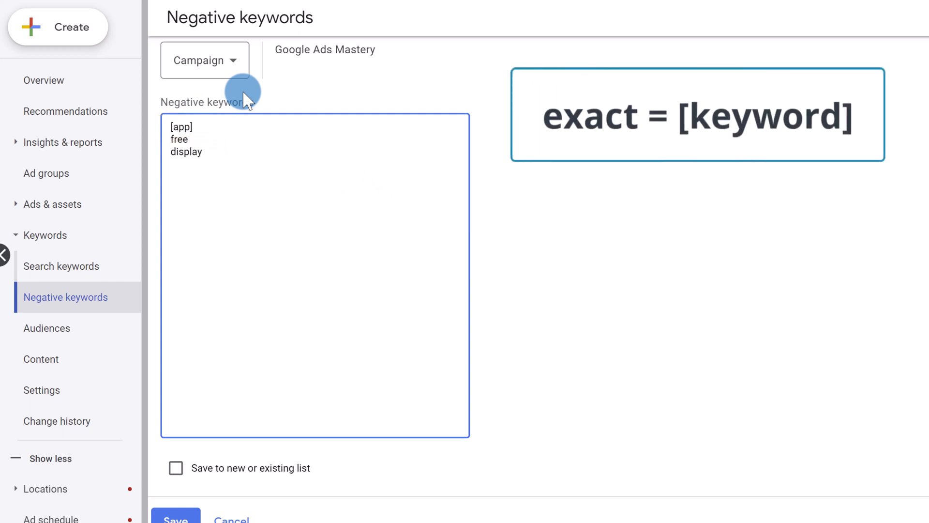
Rewrite the keywords as phrase matches "free", "app" and "display"
text("free")
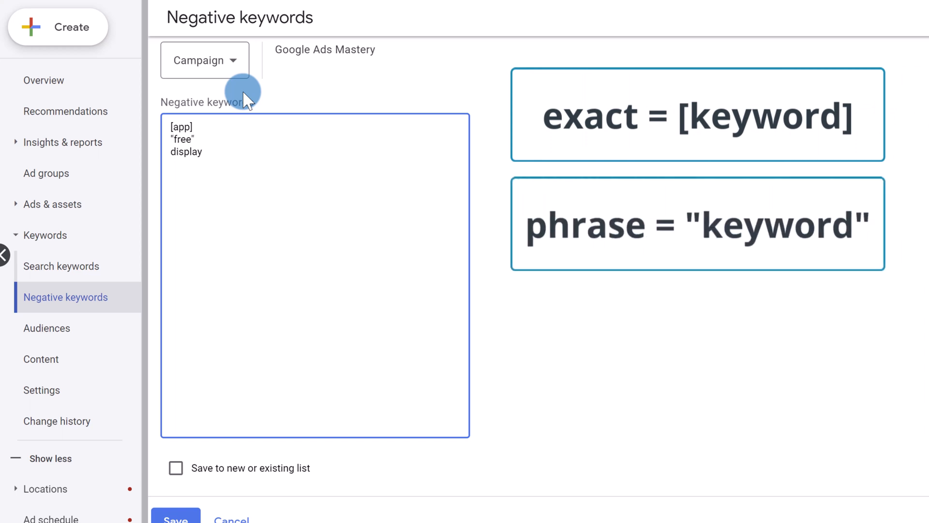
double_click(182, 127)
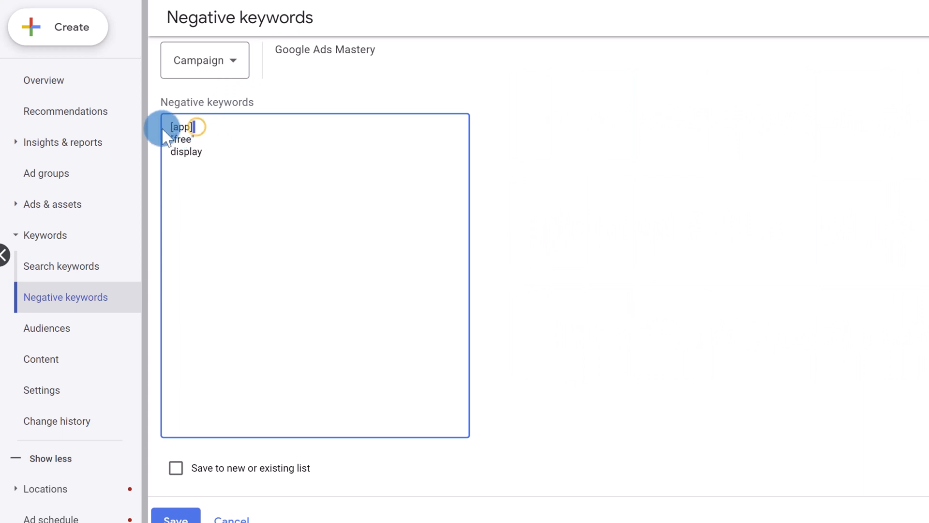
double_click(181, 127)
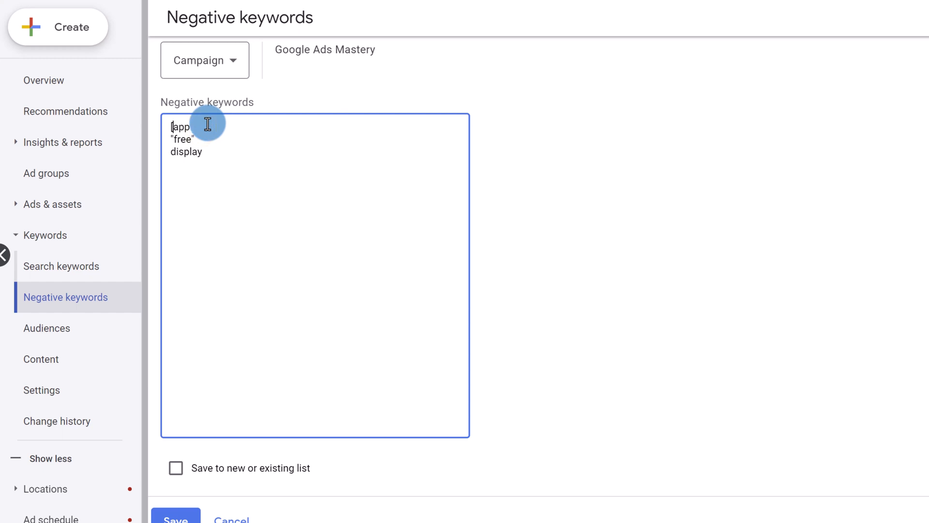
text(")
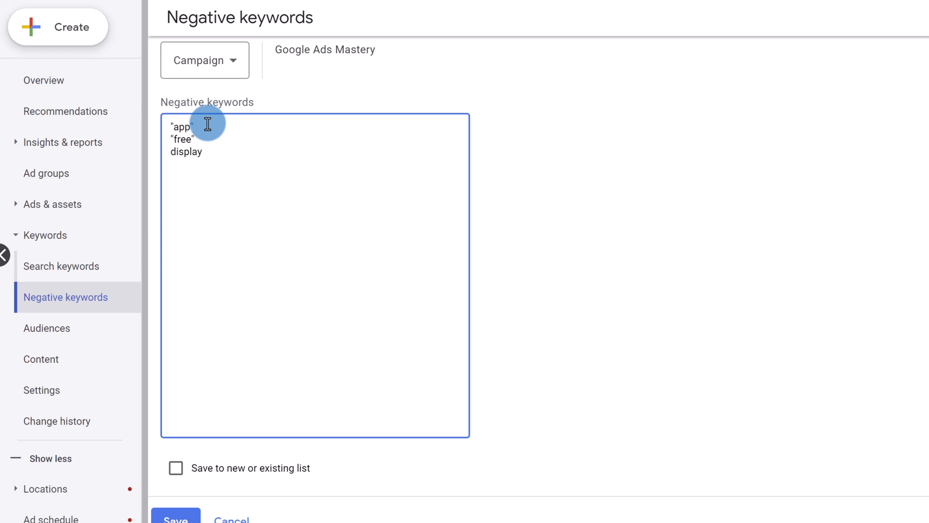
double_click(181, 127)
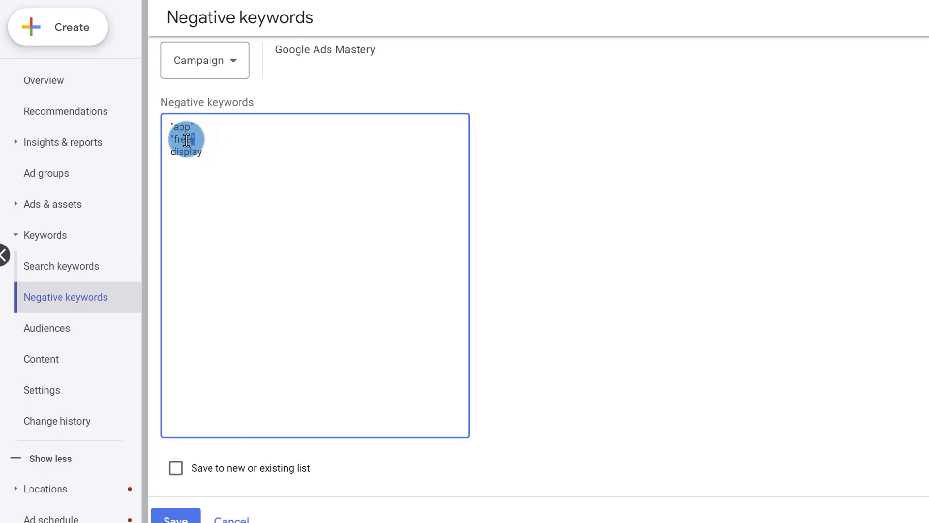
double_click(182, 138)
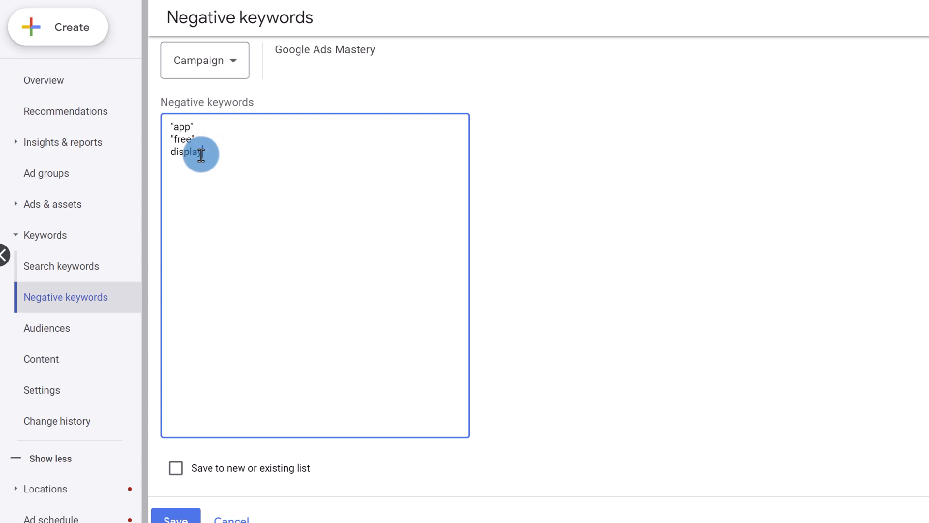
double_click(184, 152)
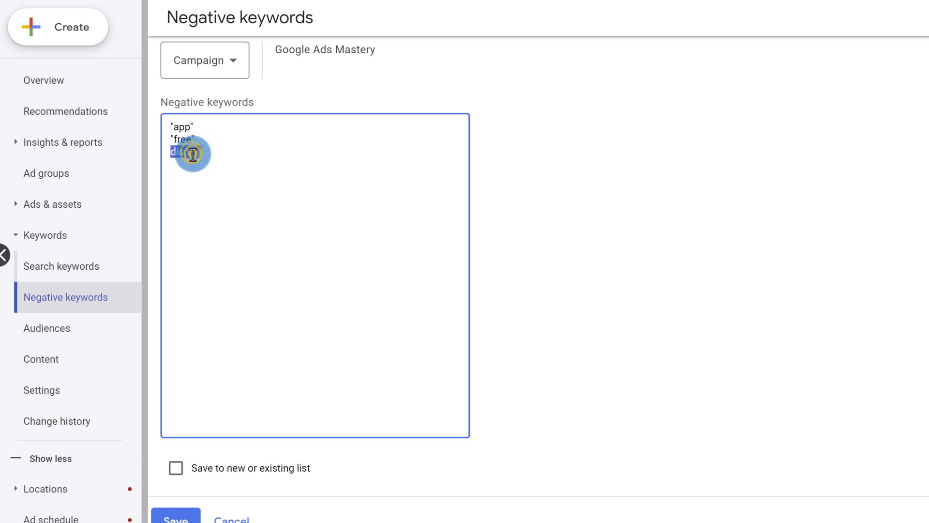
double_click(186, 152)
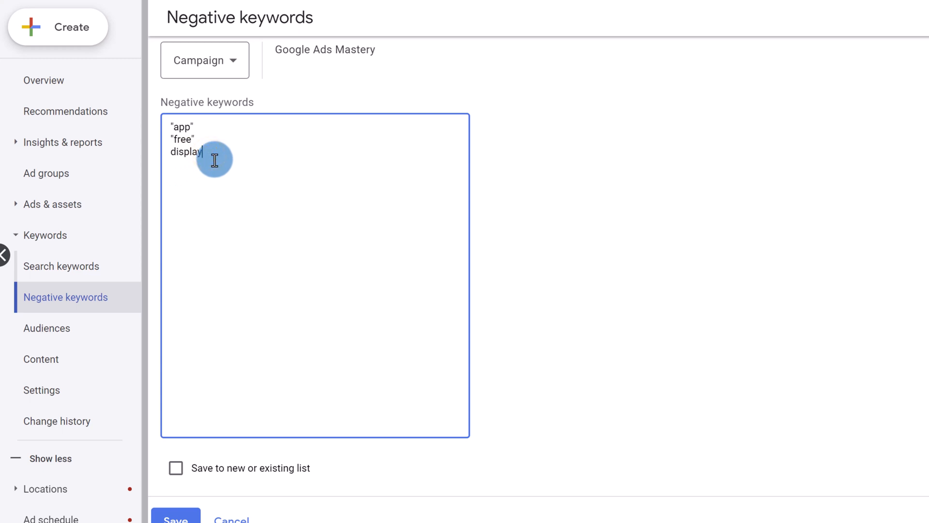
text("display")
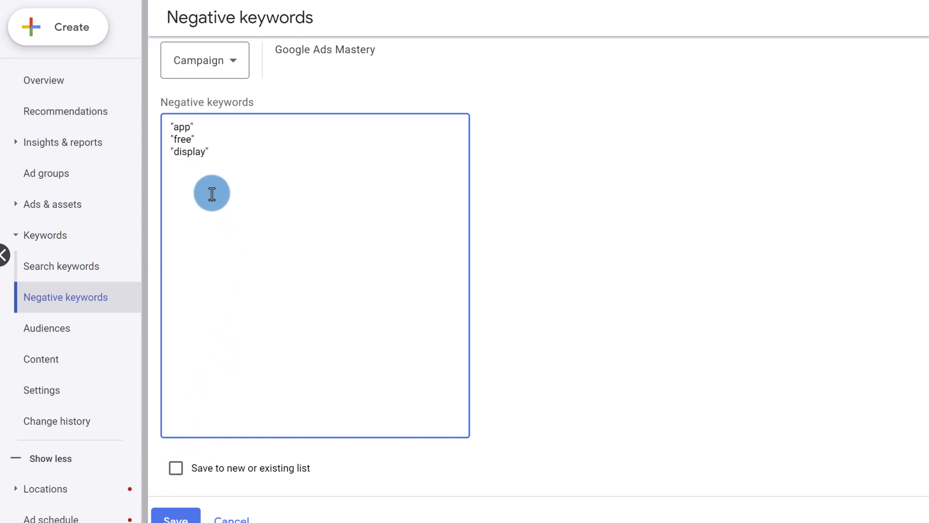
Leave 'Save to new or existing list' off and save the campaign negative keywords
scroll(down, 3)
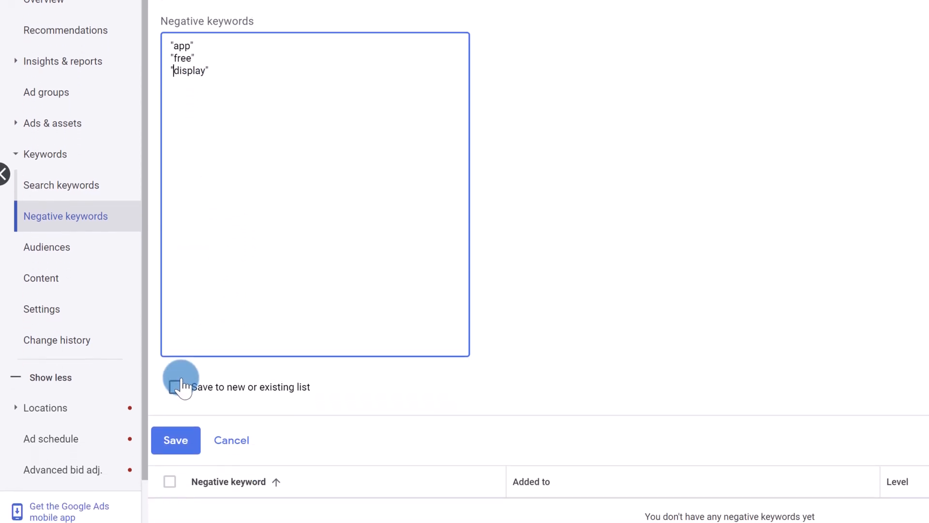
click(175, 386)
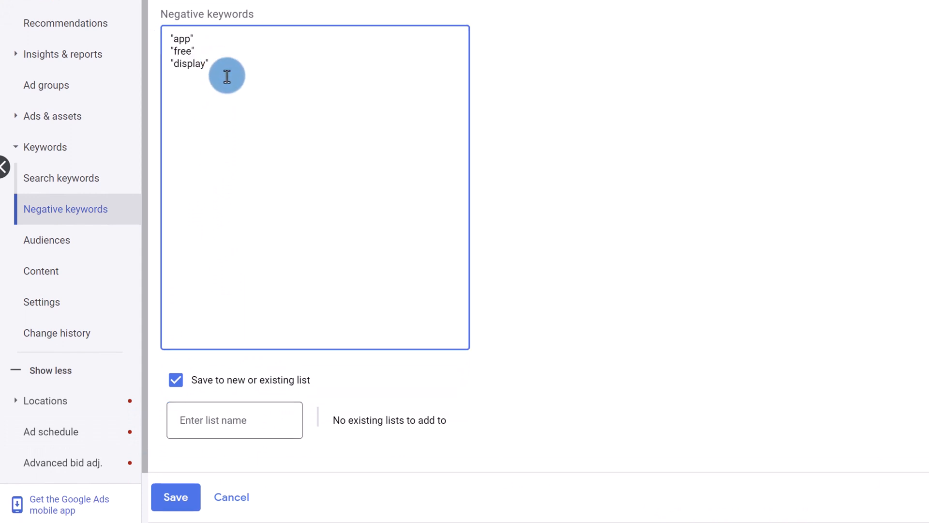
mouse_move(259, 83)
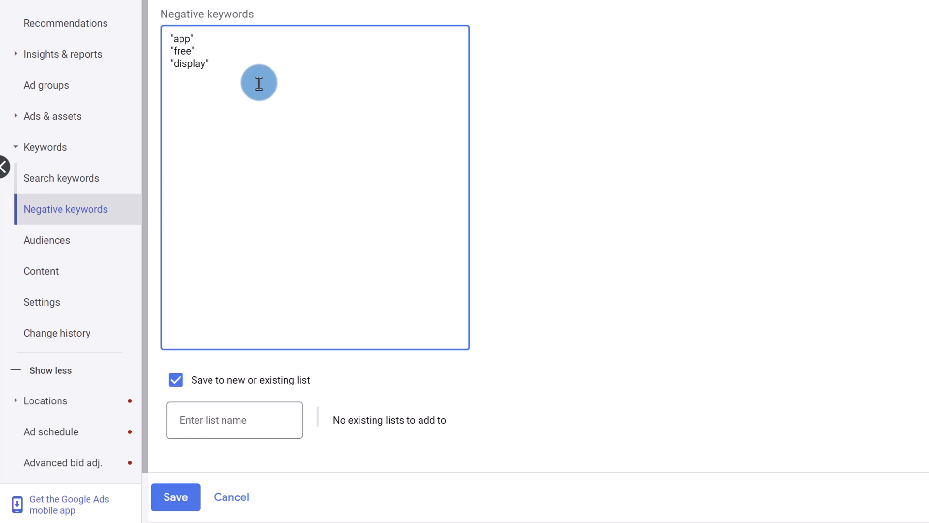
click(235, 418)
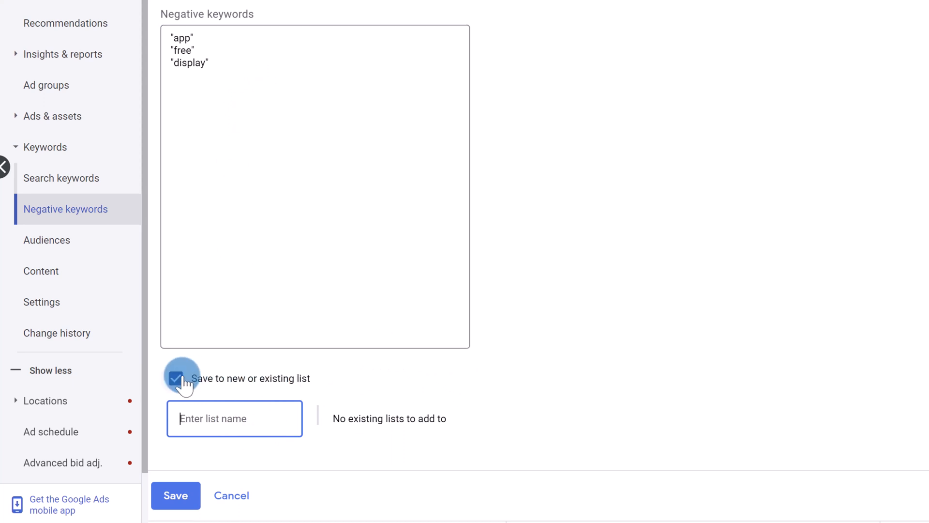
click(175, 379)
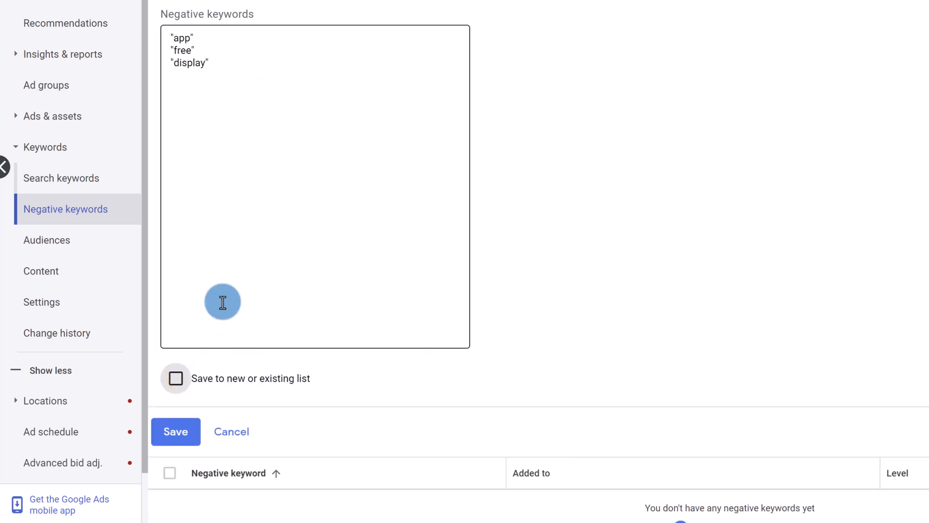
click(175, 432)
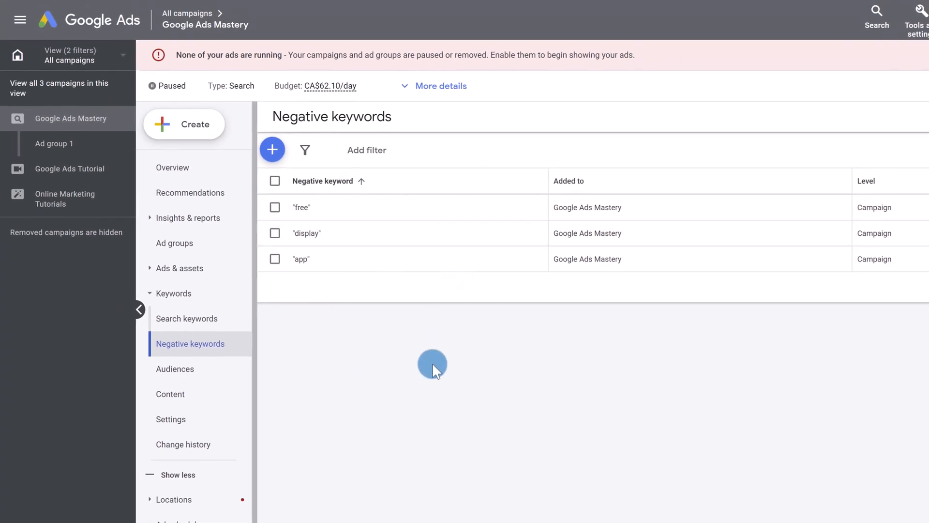
mouse_move(495, 333)
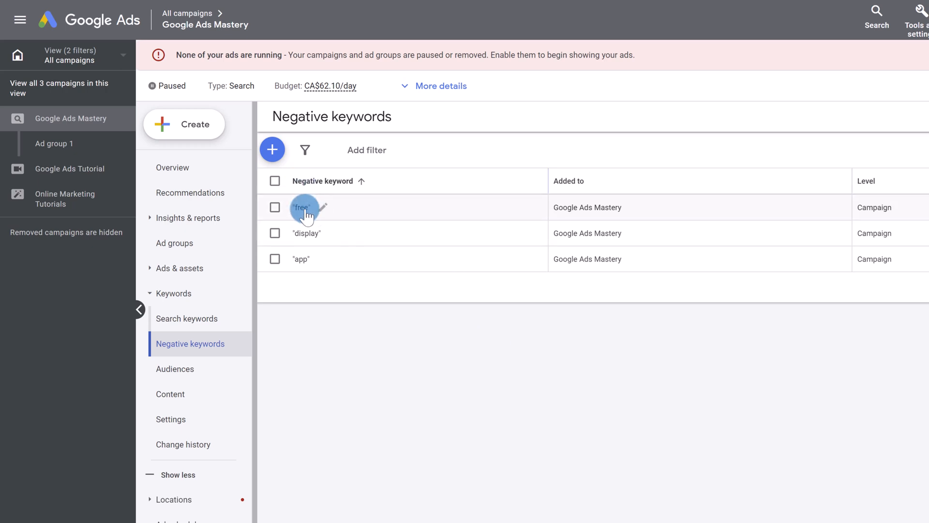
mouse_move(311, 246)
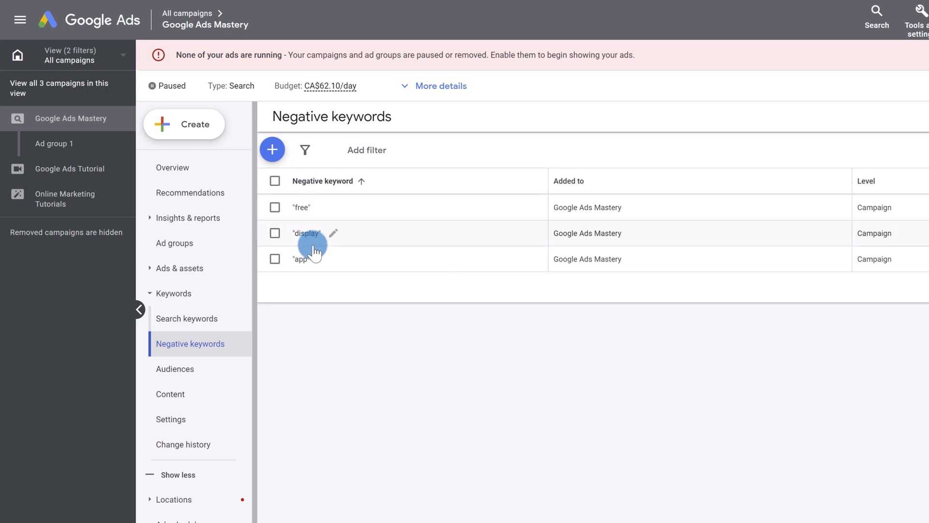
mouse_move(332, 308)
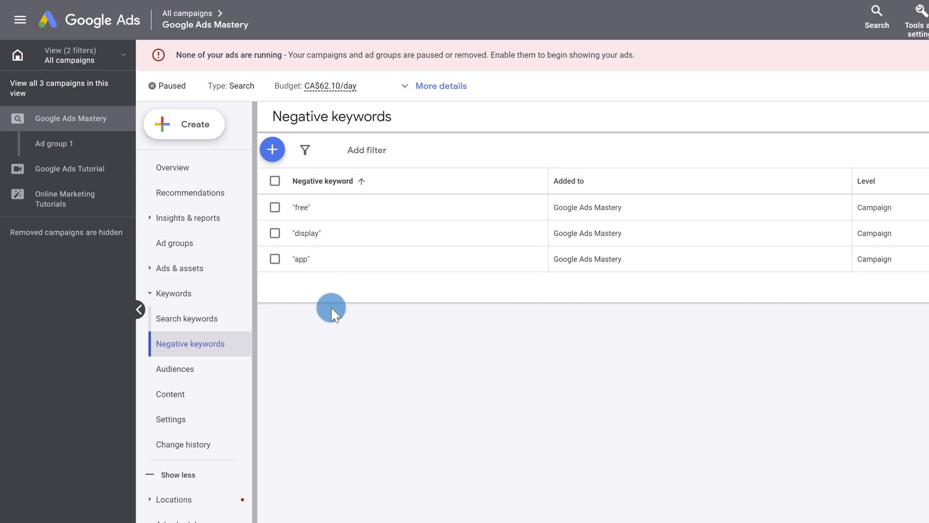
mouse_move(336, 325)
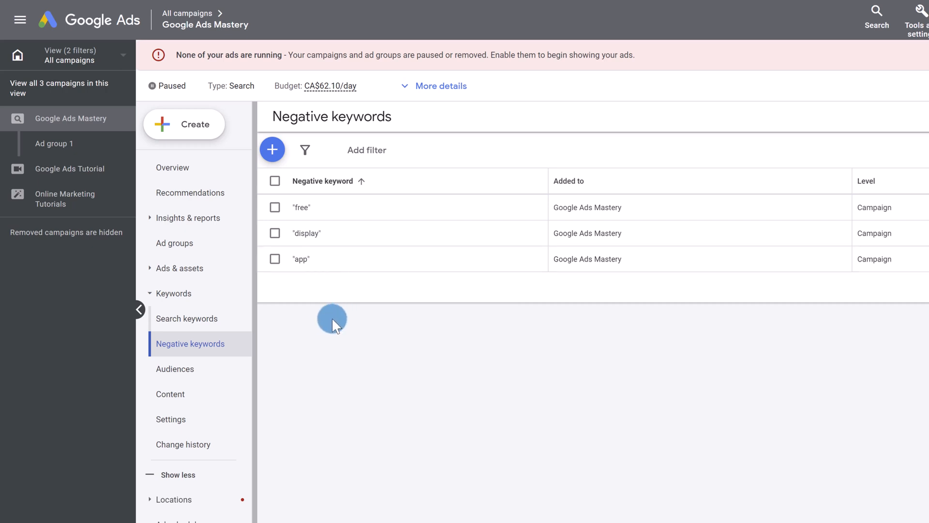
mouse_move(341, 338)
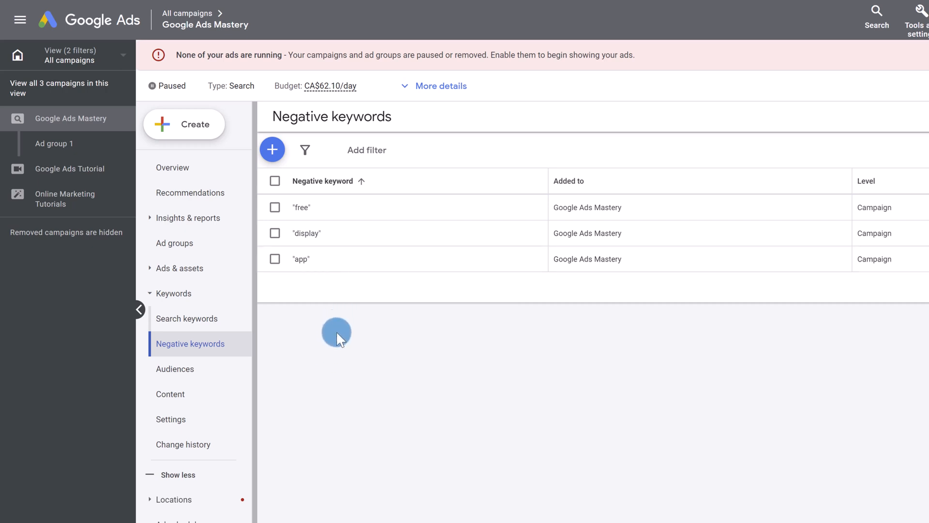
mouse_move(301, 313)
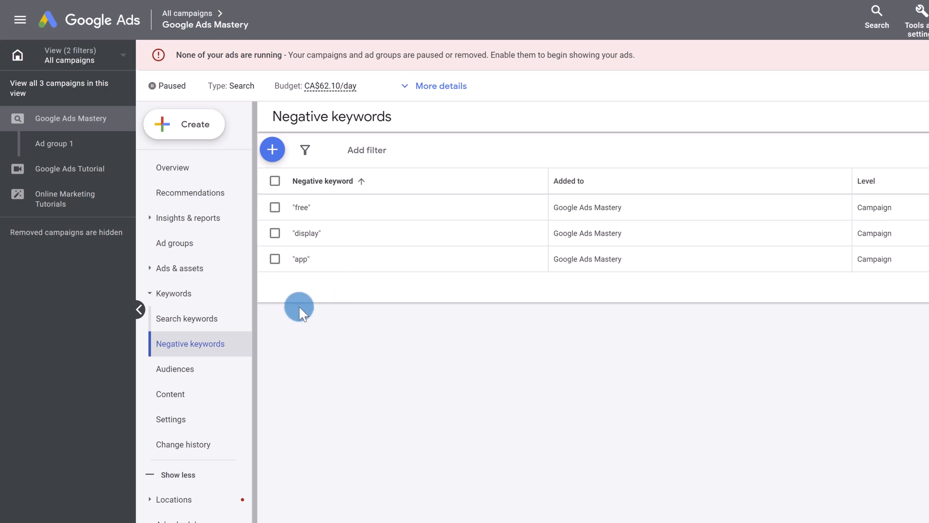
mouse_move(319, 289)
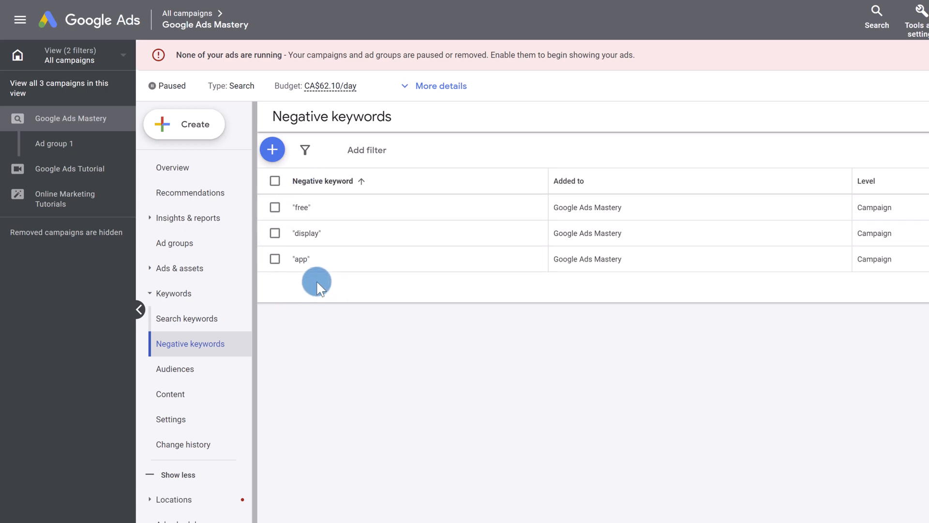
mouse_move(323, 311)
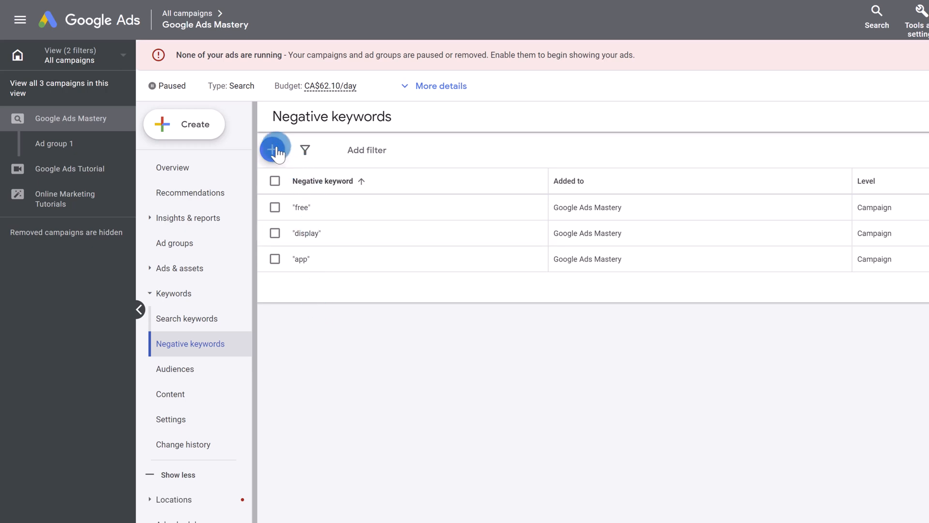
Switch the add-negatives form to 'Use negative keyword list', which shows no lists yet
click(275, 149)
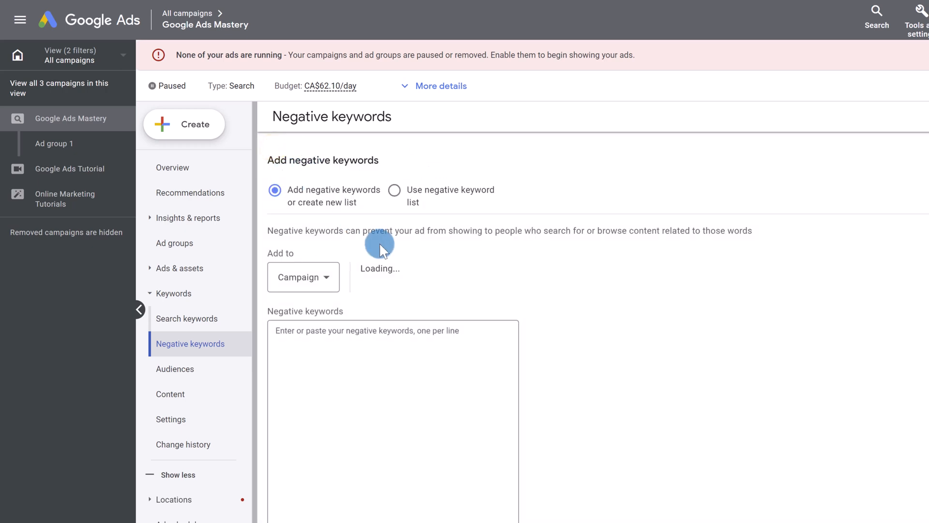
click(394, 191)
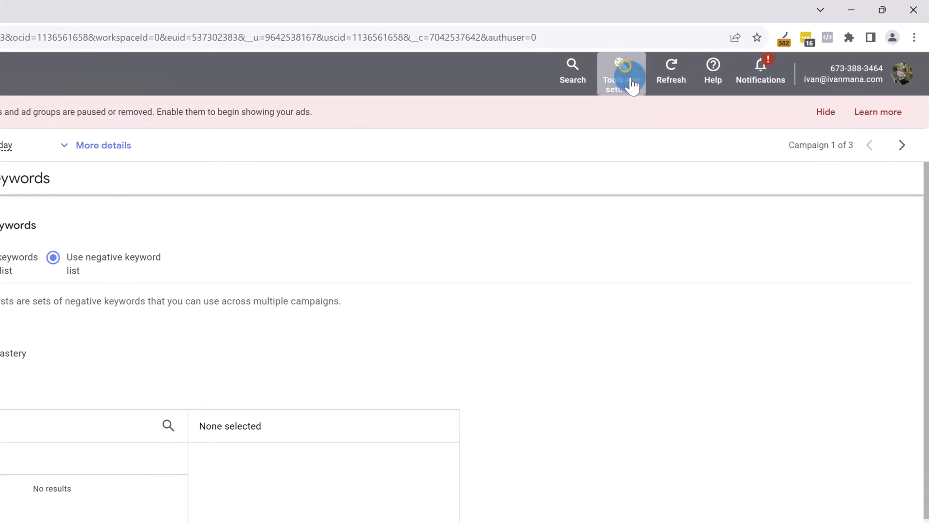
Start a new shared list under Tools and settings > Negative keyword lists
click(622, 73)
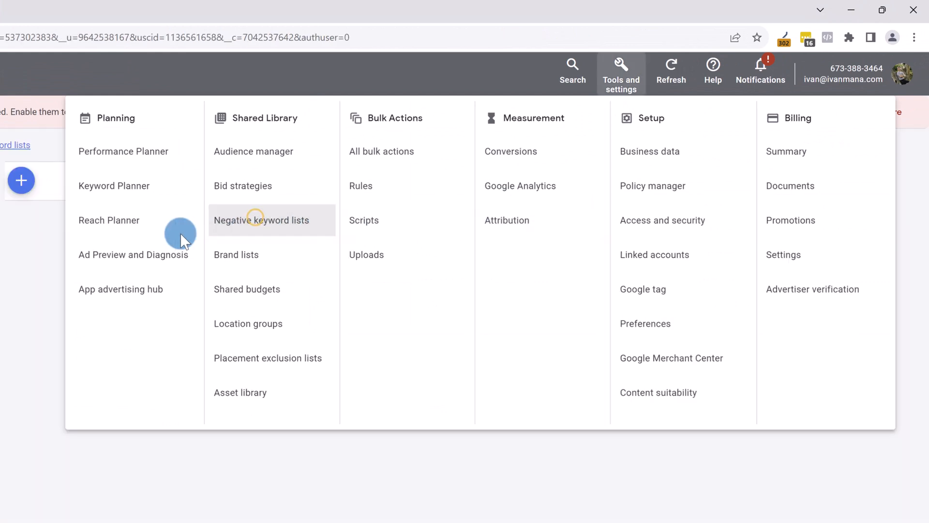
click(262, 220)
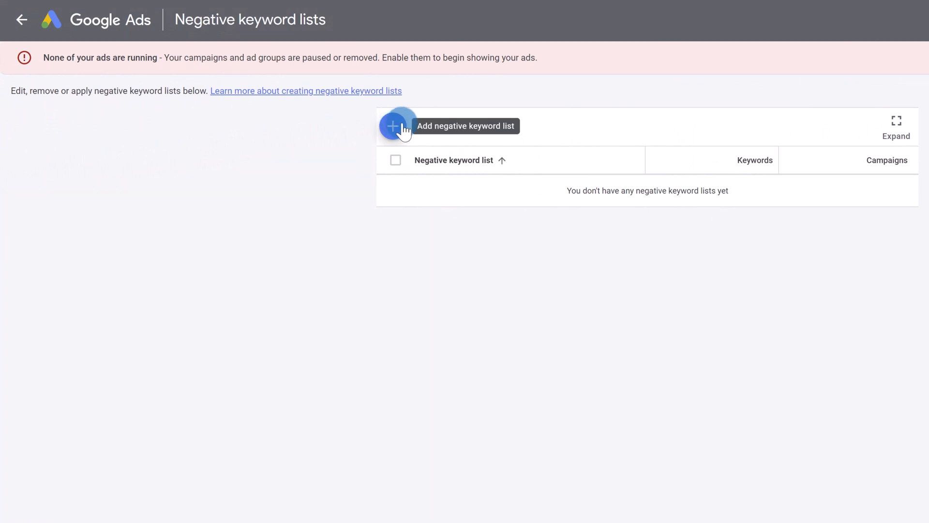
click(397, 126)
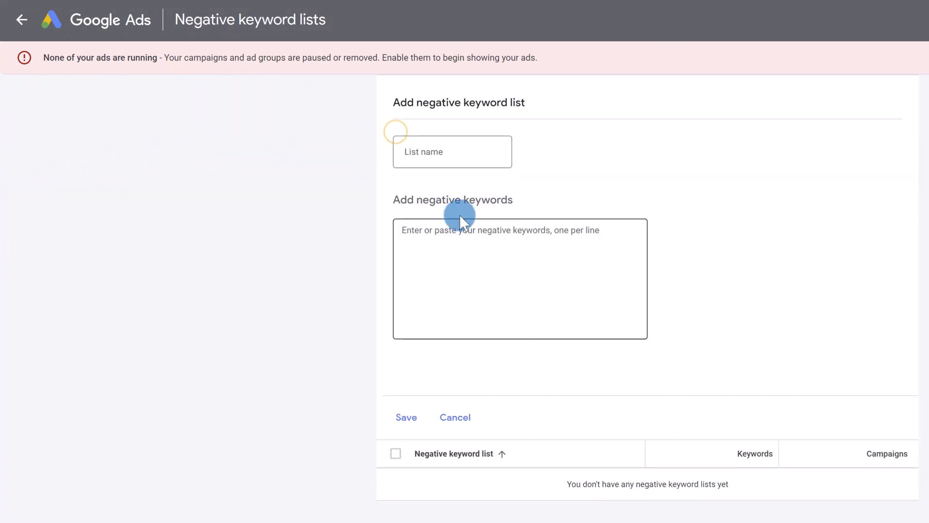
Name the list Cheap, add "free", "cheap" and "not expensive", and save it
text(Cheap)
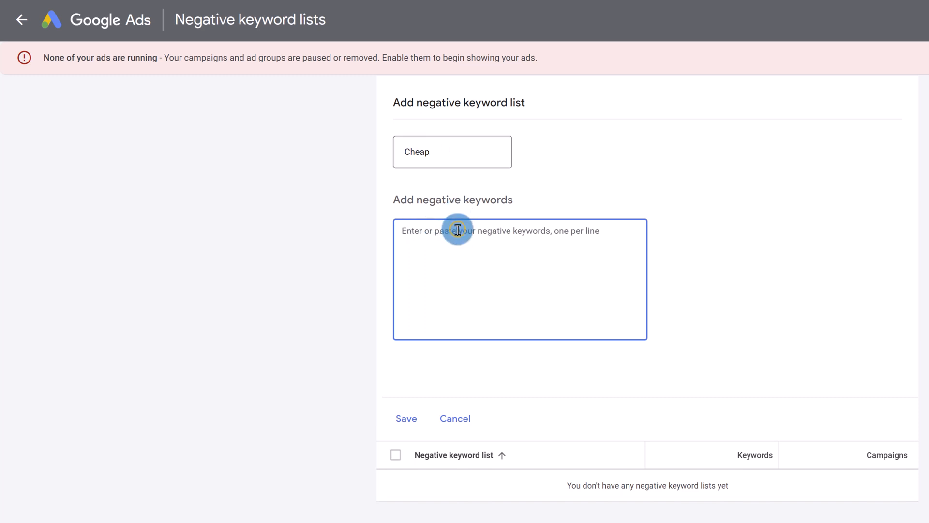
text("free")
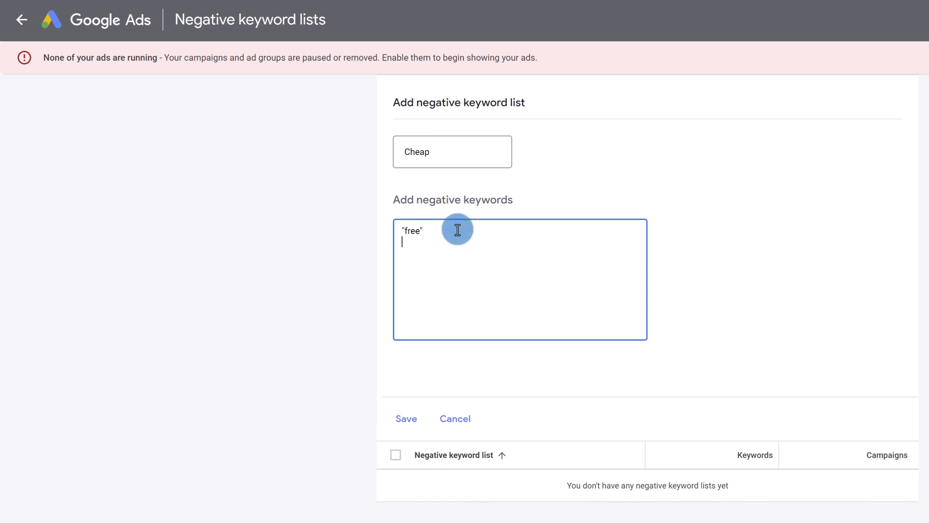
text("cheap")
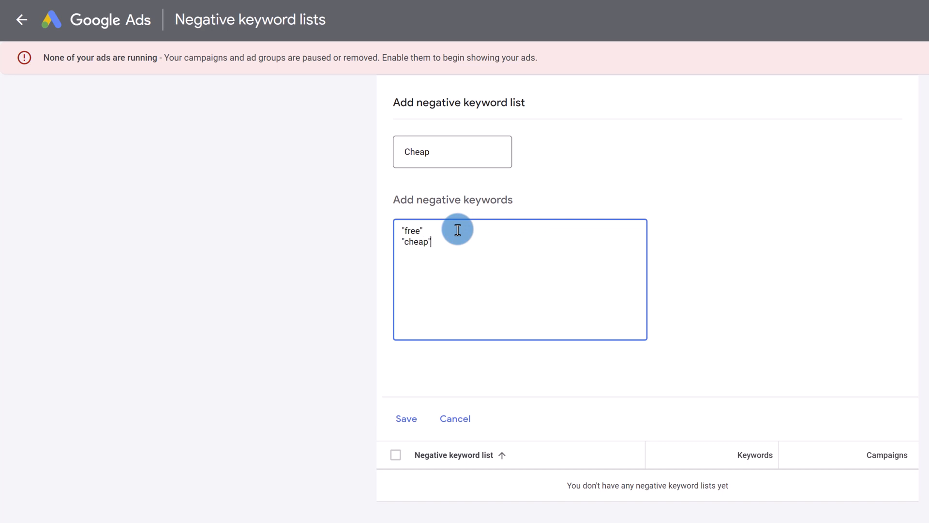
text("not ex)
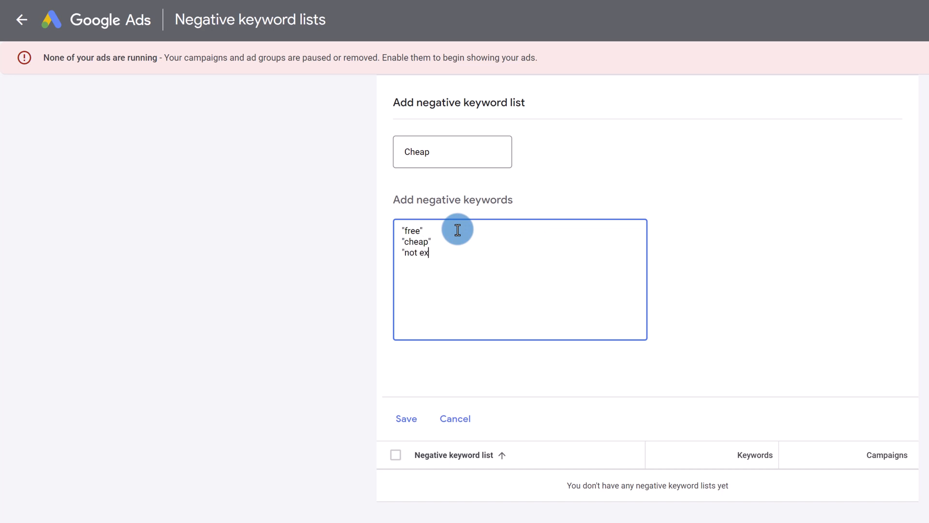
text(pensive")
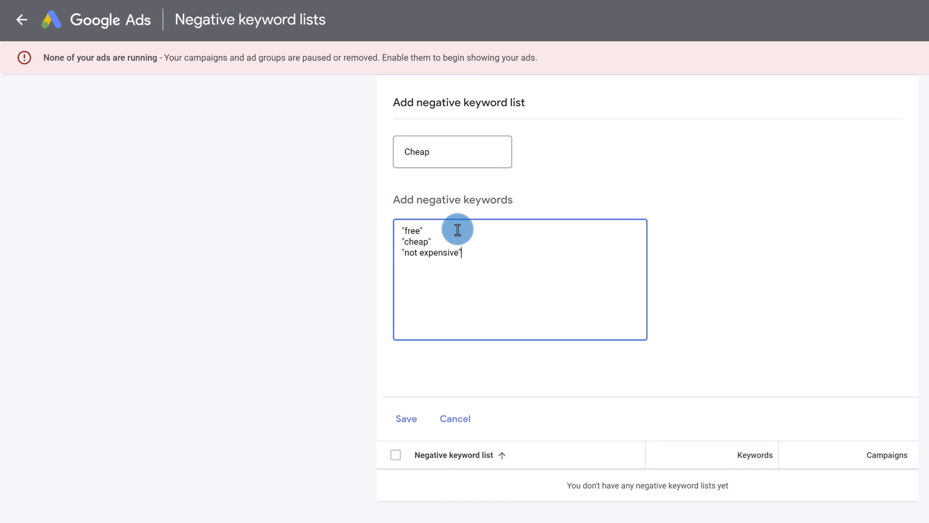
click(407, 418)
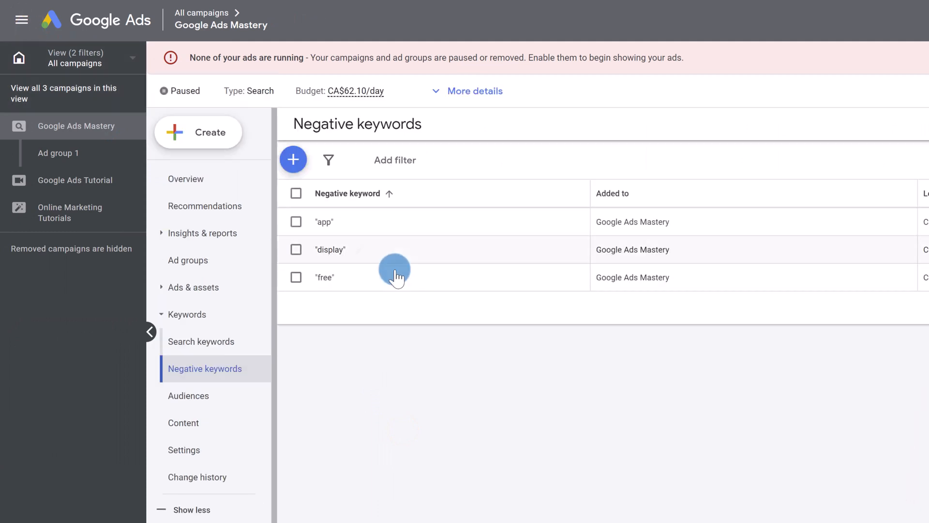
mouse_move(293, 158)
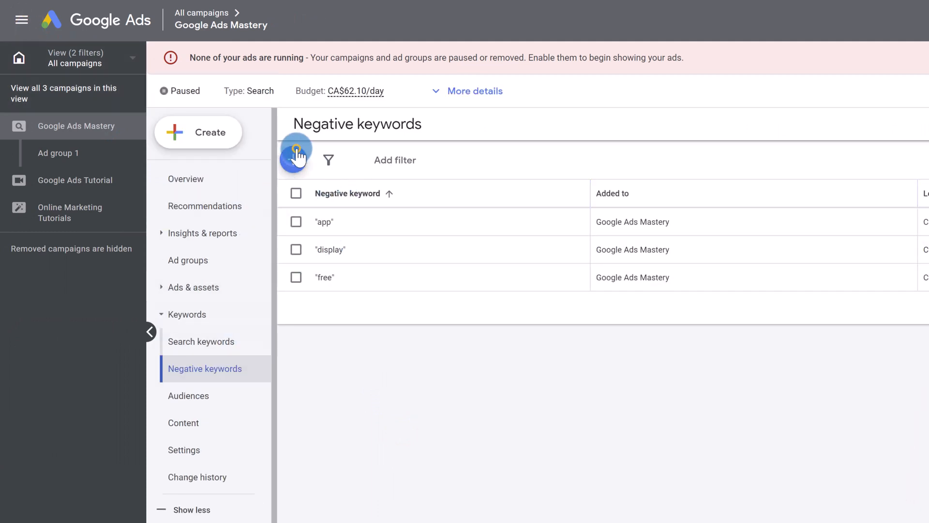
click(295, 149)
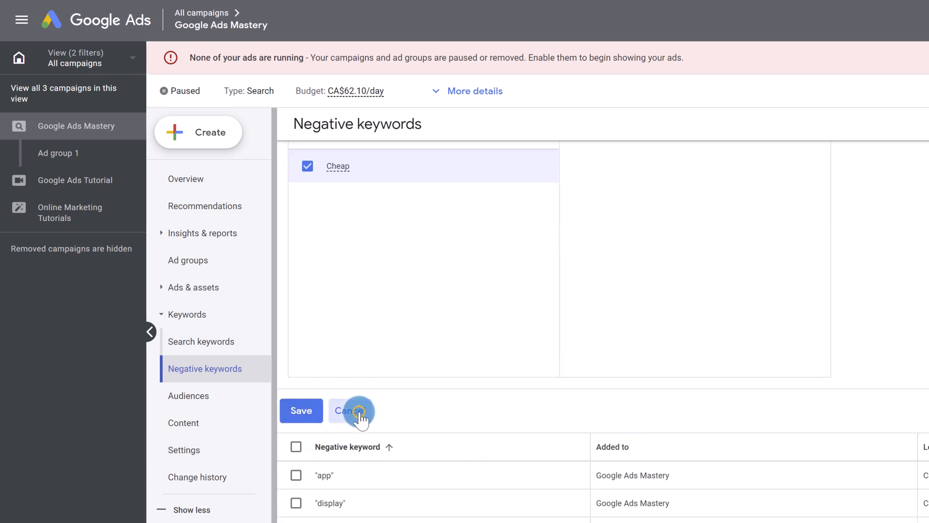
click(350, 410)
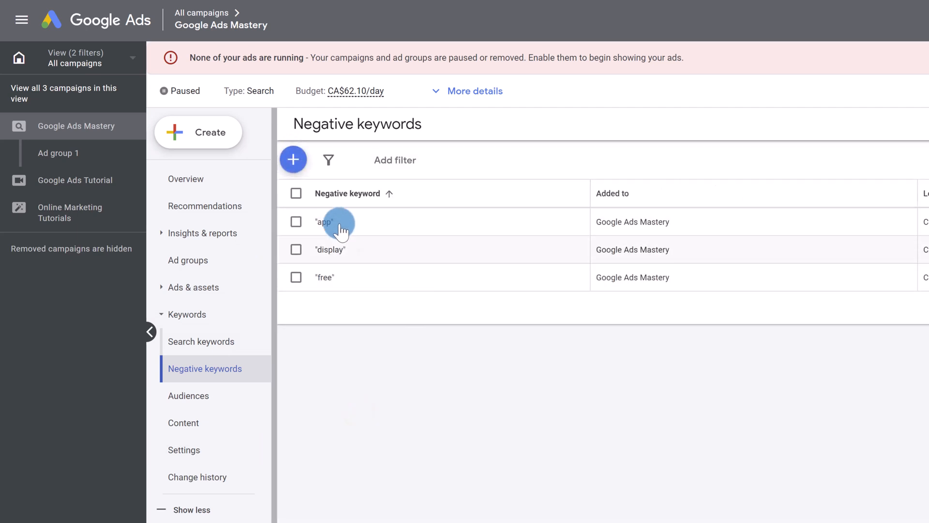
Change the negative keyword app from phrase match to exact match [app]
click(297, 222)
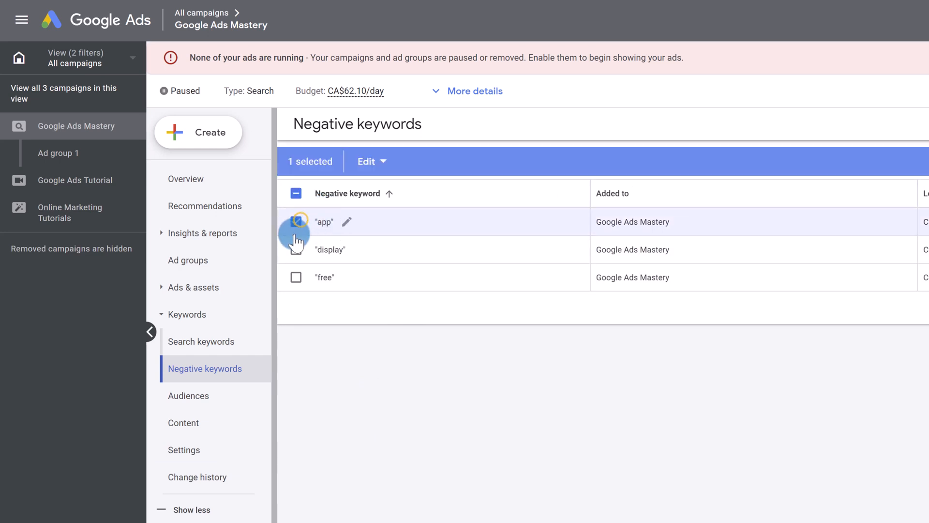
click(370, 160)
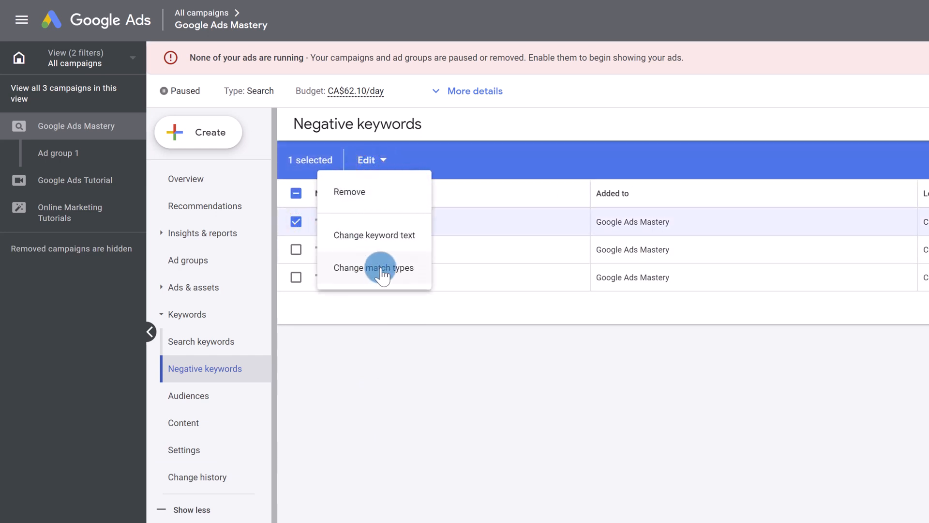
click(374, 267)
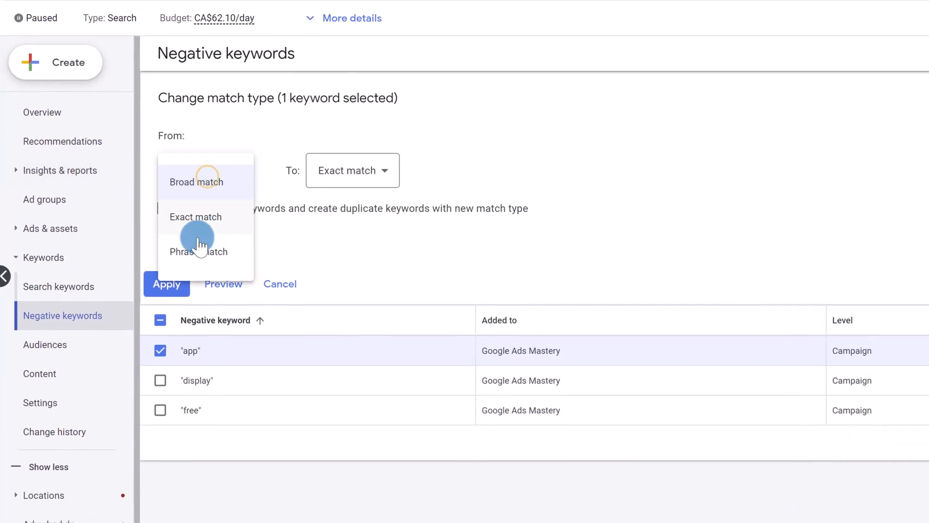
click(199, 251)
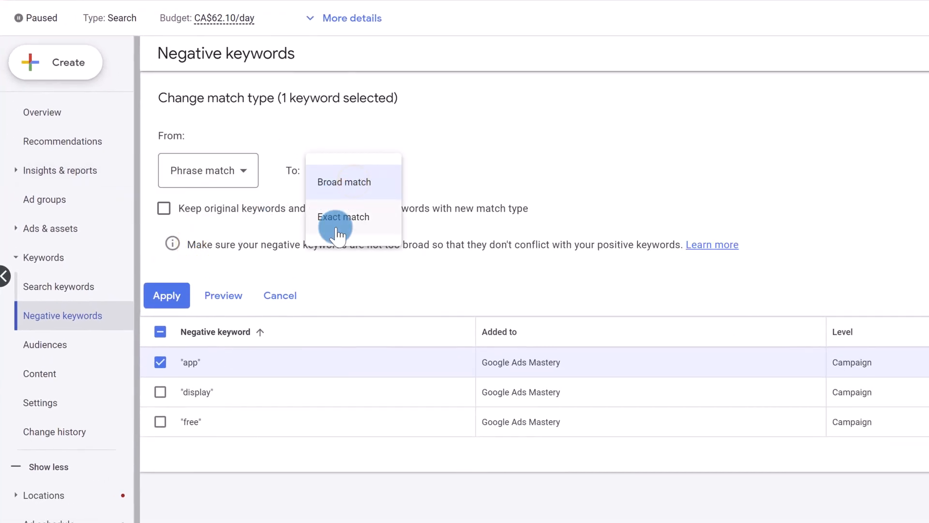
click(342, 217)
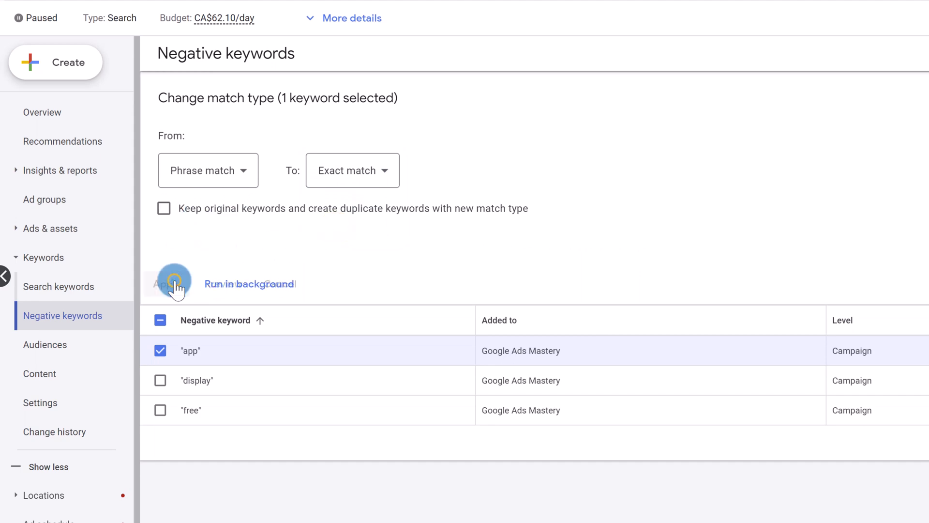
click(168, 283)
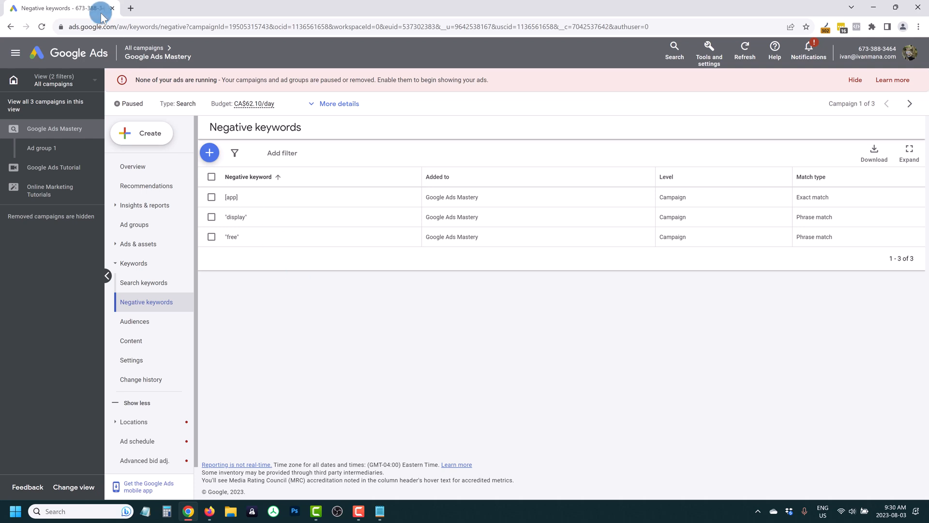
Load ivanmana.com in a new tab and briefly view its Courses menu
click(130, 8)
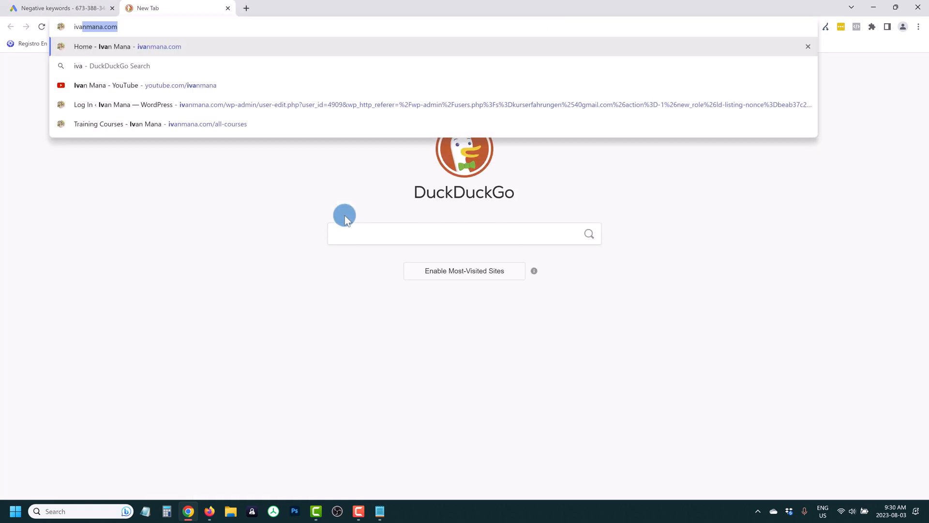
key(Enter)
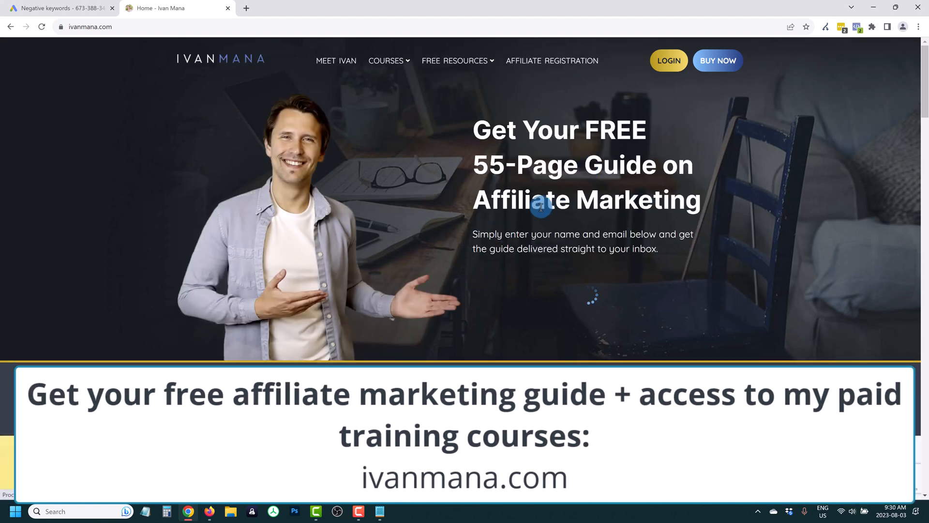
click(386, 60)
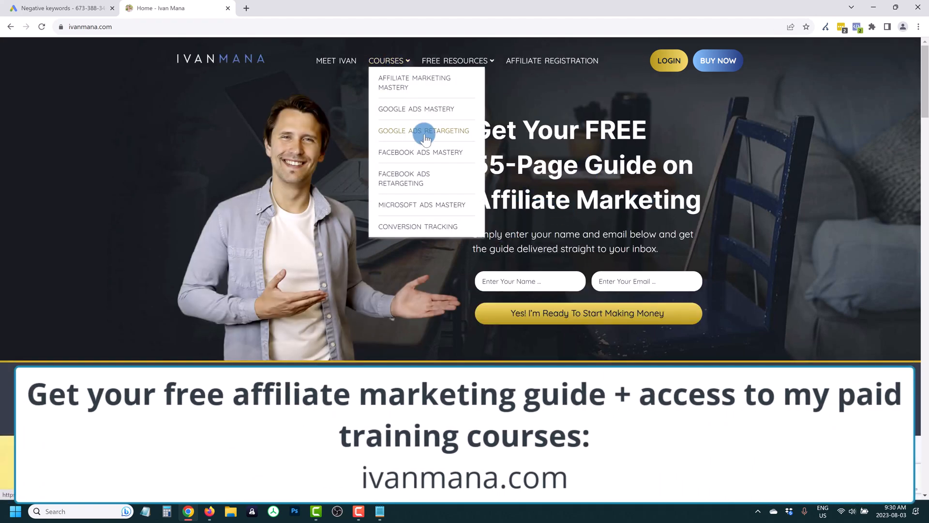
mouse_move(427, 112)
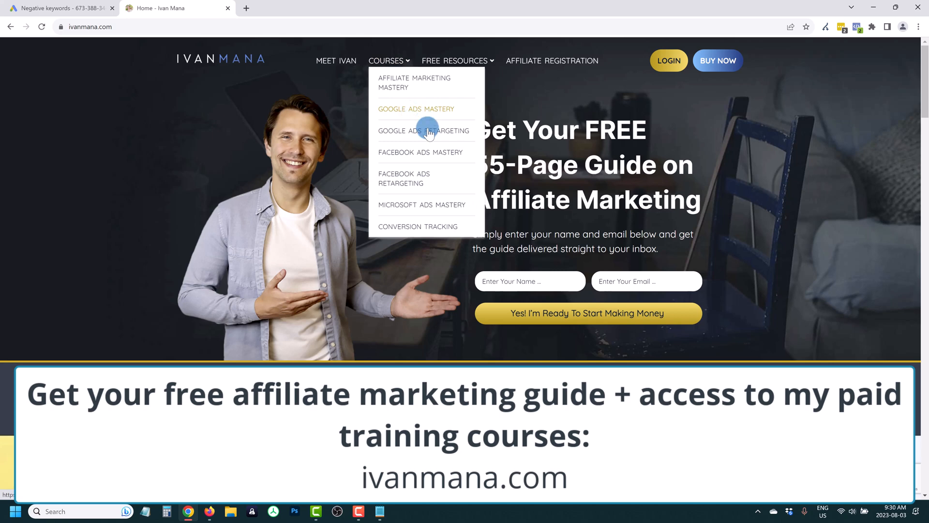
mouse_move(466, 142)
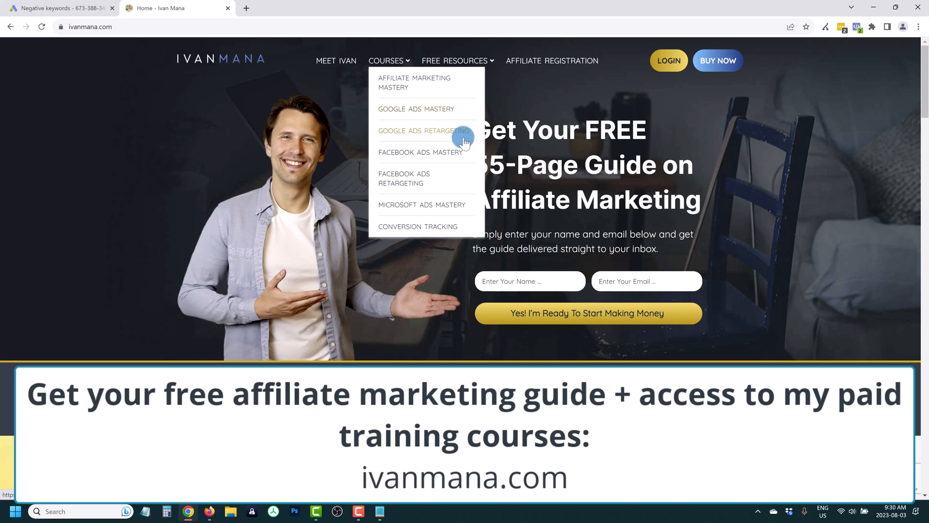
click(524, 173)
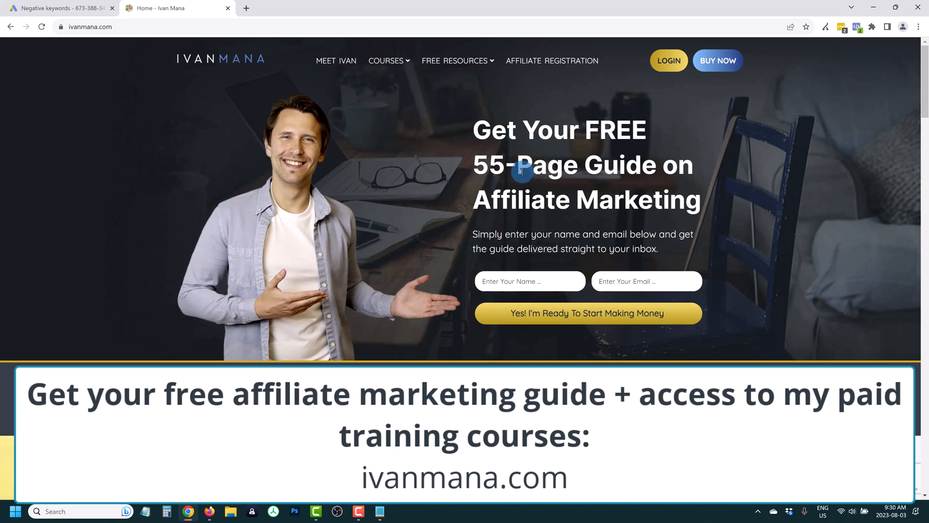